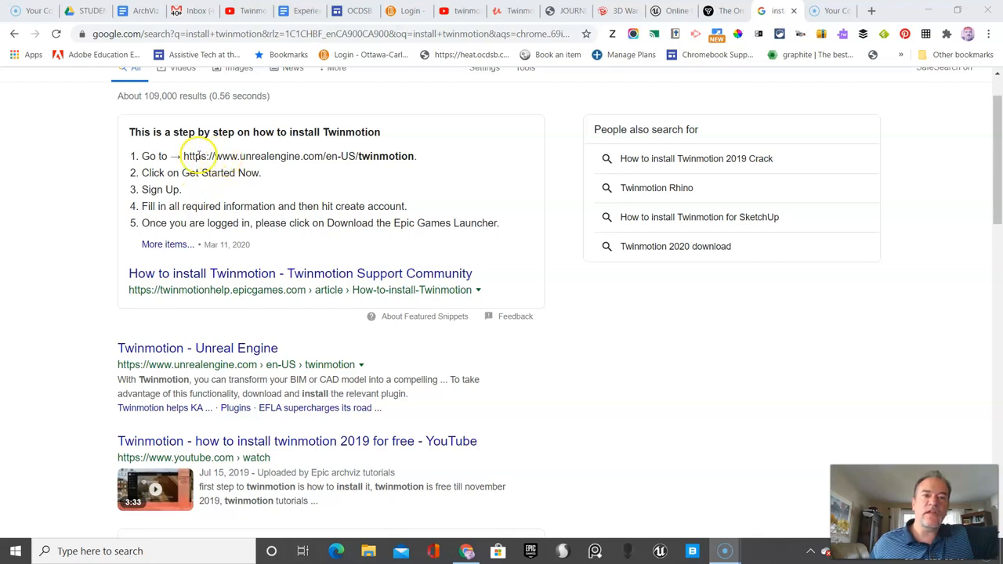
# Open the unrealengine.com Twinmotion link from the guide, then search Google for 'epc'.
pyautogui.doubleClick(297, 156)
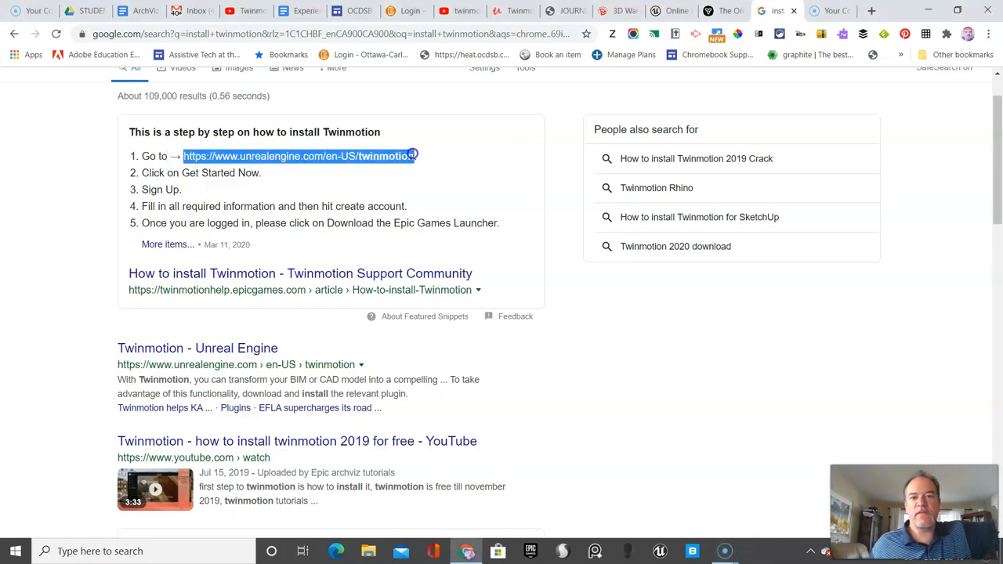
pyautogui.moveTo(903, 108)
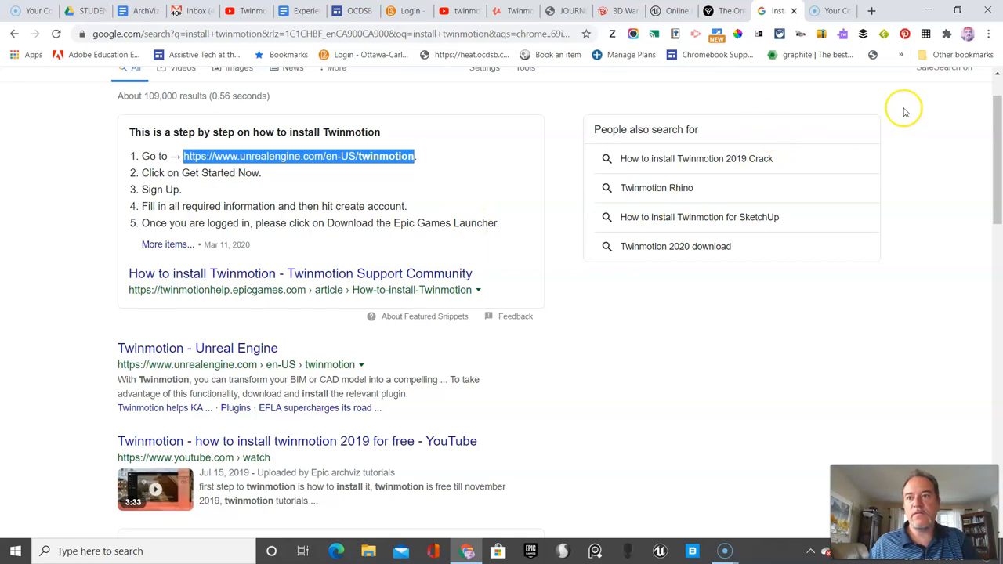
pyautogui.click(870, 10)
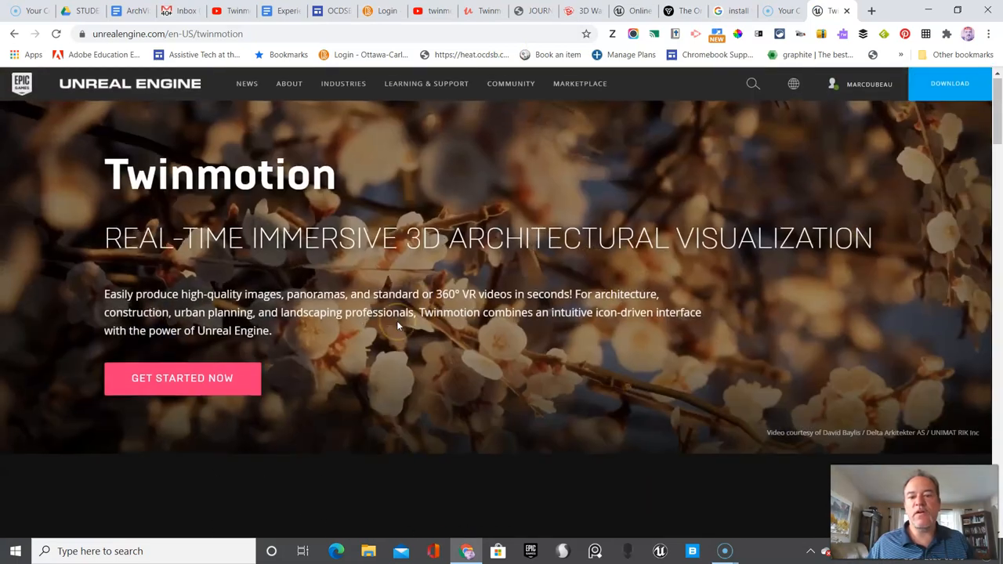
pyautogui.moveTo(101, 116)
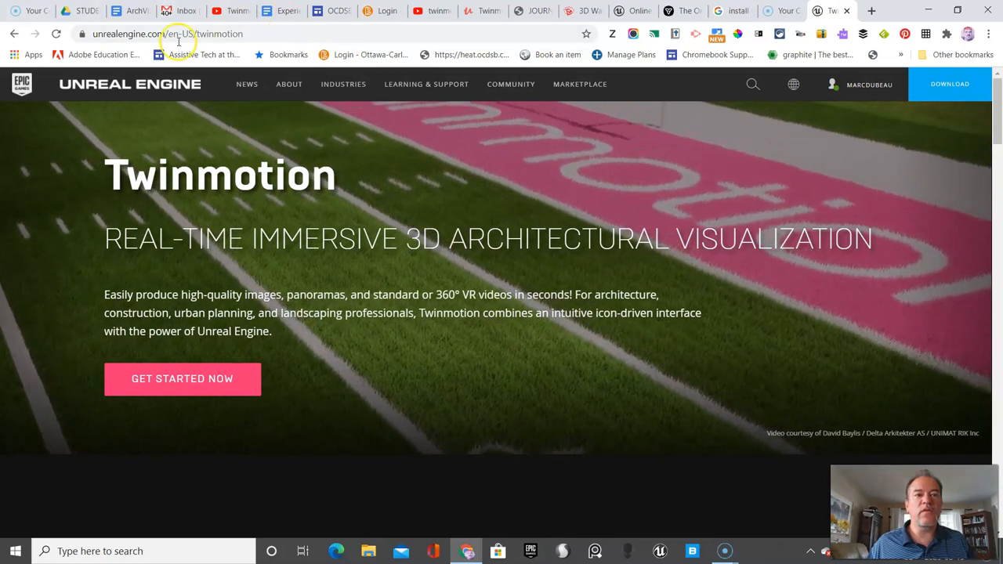
pyautogui.click(188, 34)
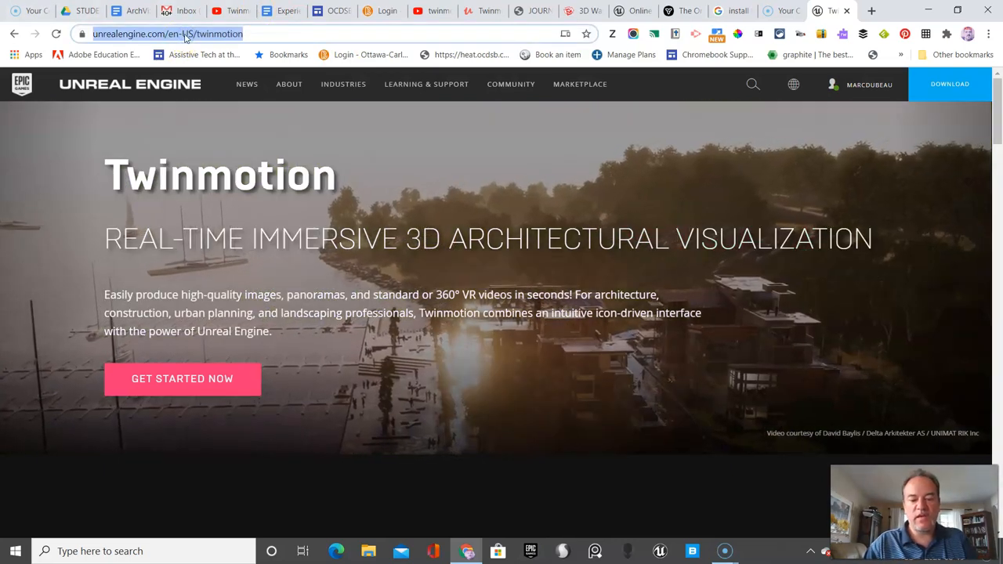
pyautogui.write('epc')
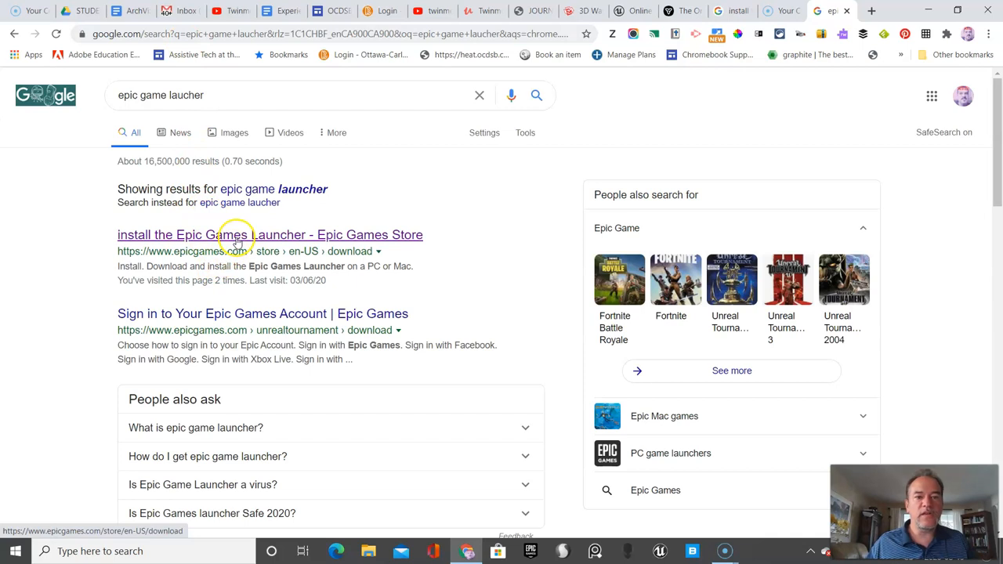
# Open the Epic Games Store download result for the Epic Games Launcher.
pyautogui.click(268, 234)
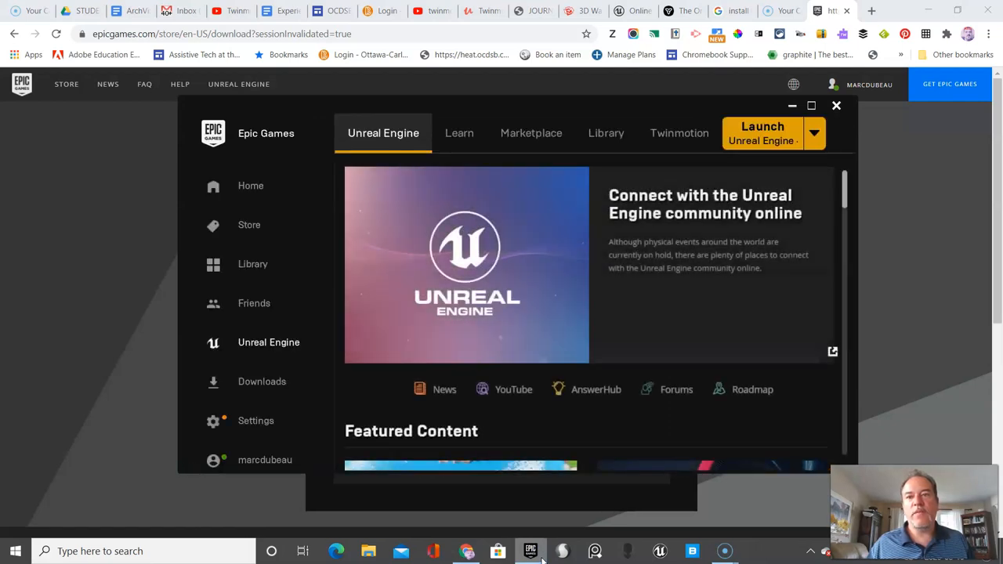
pyautogui.moveTo(822, 160)
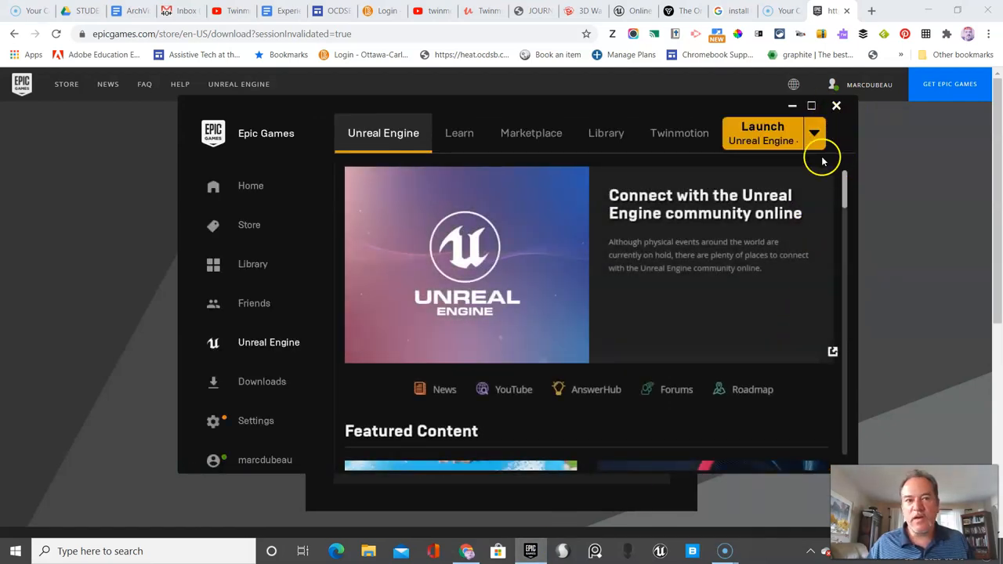
pyautogui.moveTo(709, 286)
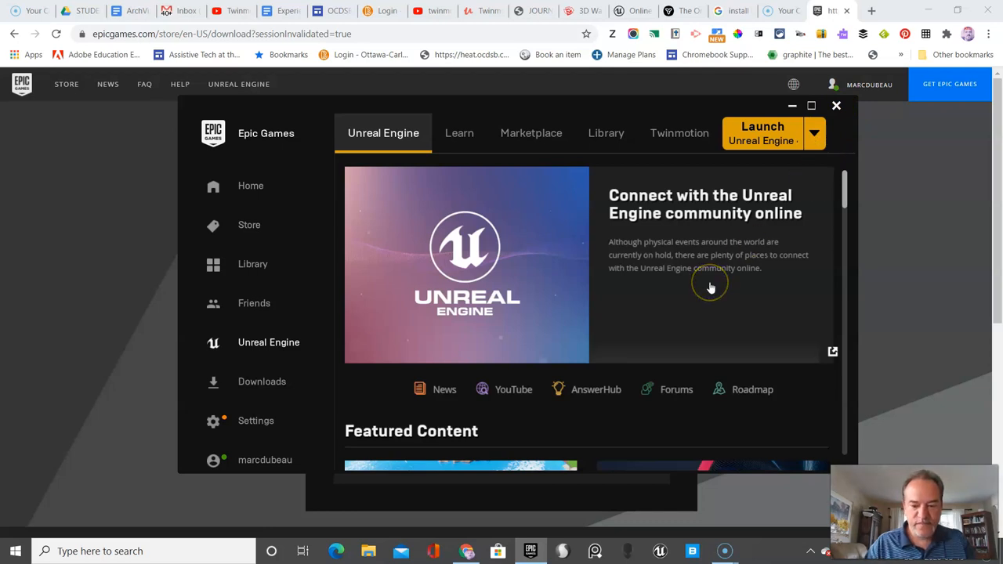
pyautogui.moveTo(710, 288)
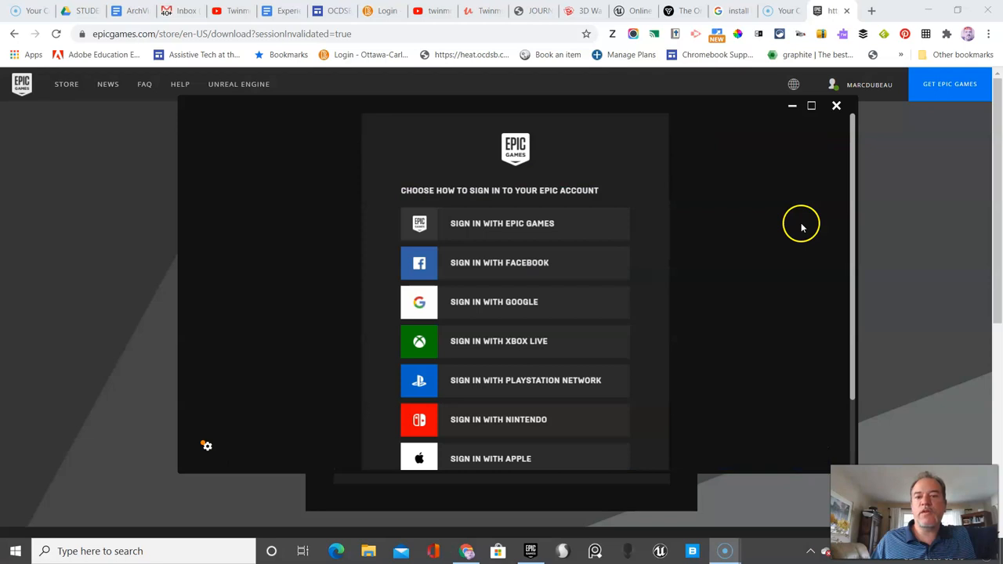
pyautogui.moveTo(672, 346)
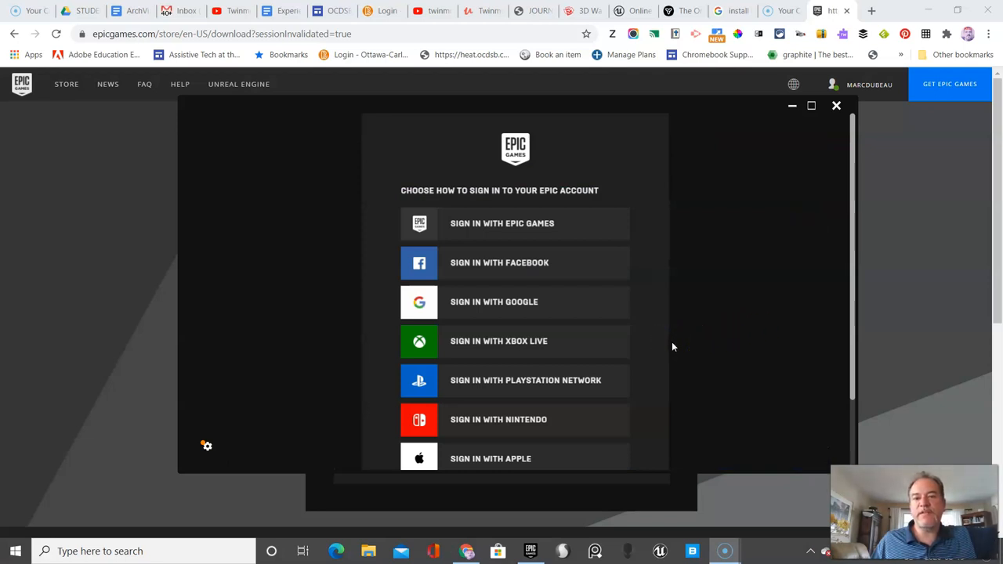
pyautogui.moveTo(524, 273)
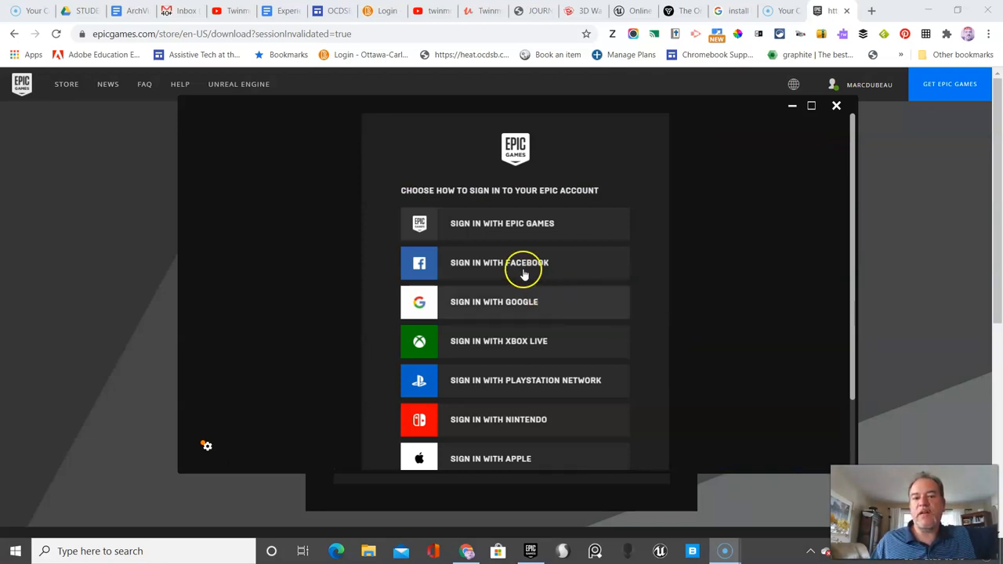
pyautogui.moveTo(537, 461)
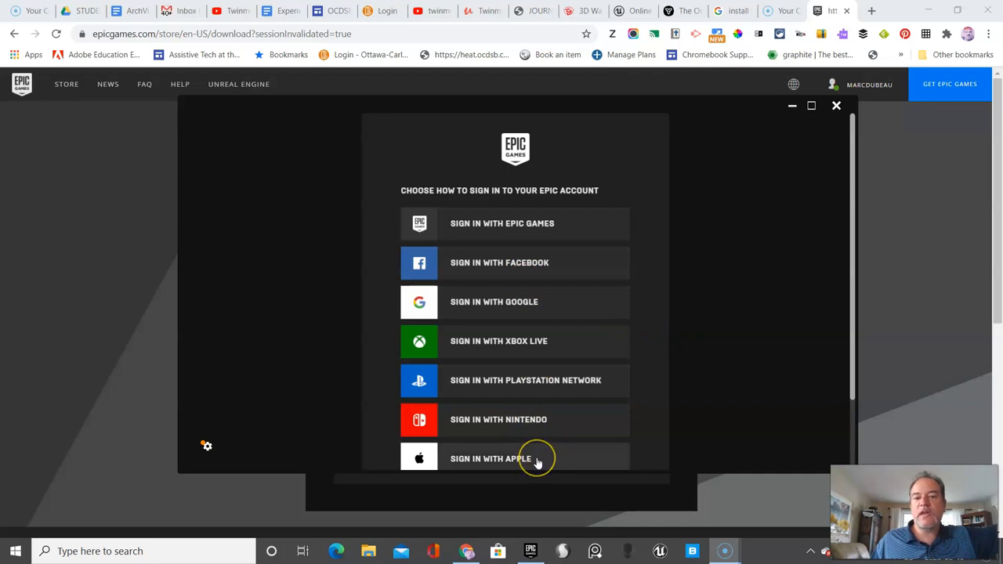
pyautogui.moveTo(537, 459)
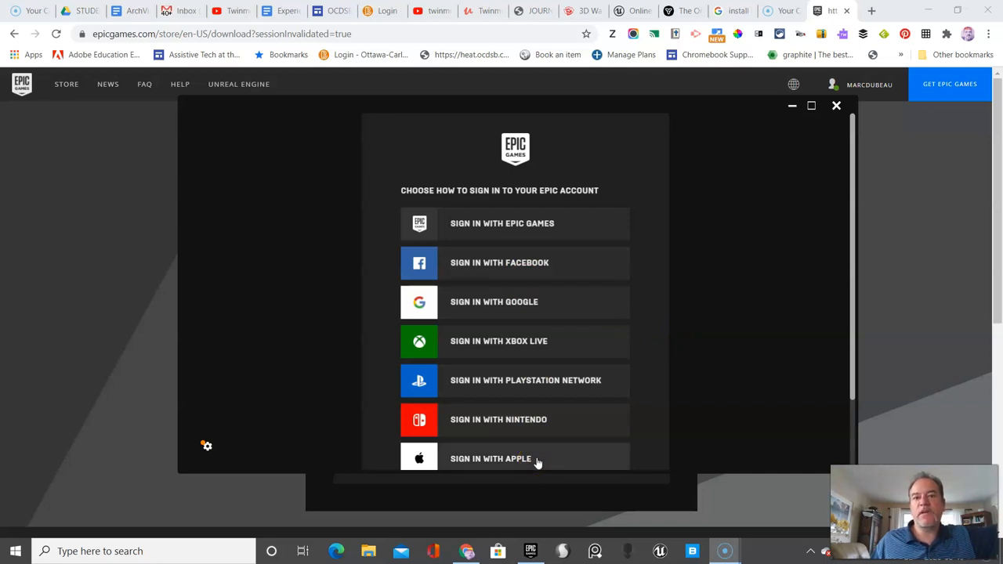
pyautogui.moveTo(562, 311)
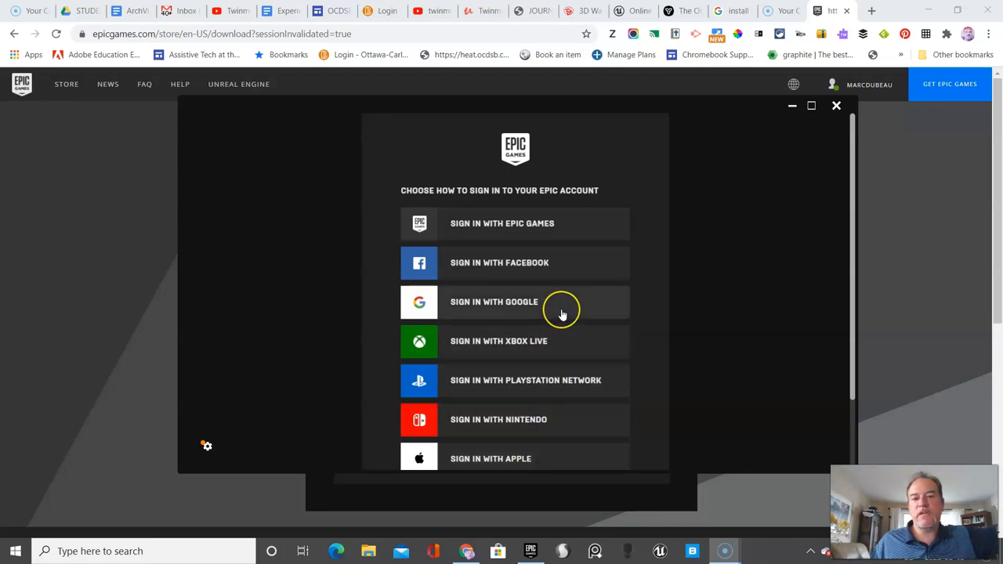
pyautogui.moveTo(562, 313)
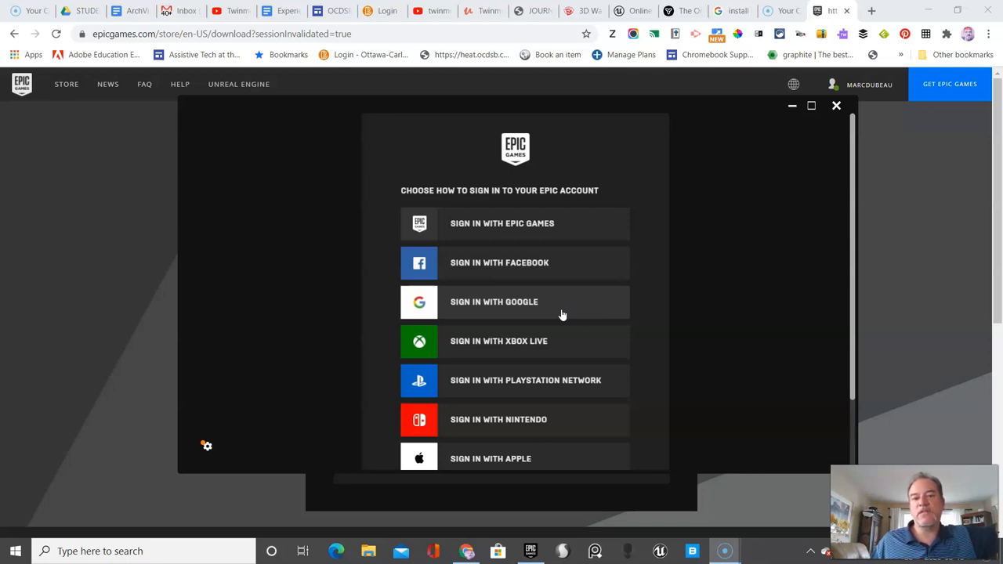
pyautogui.moveTo(553, 311)
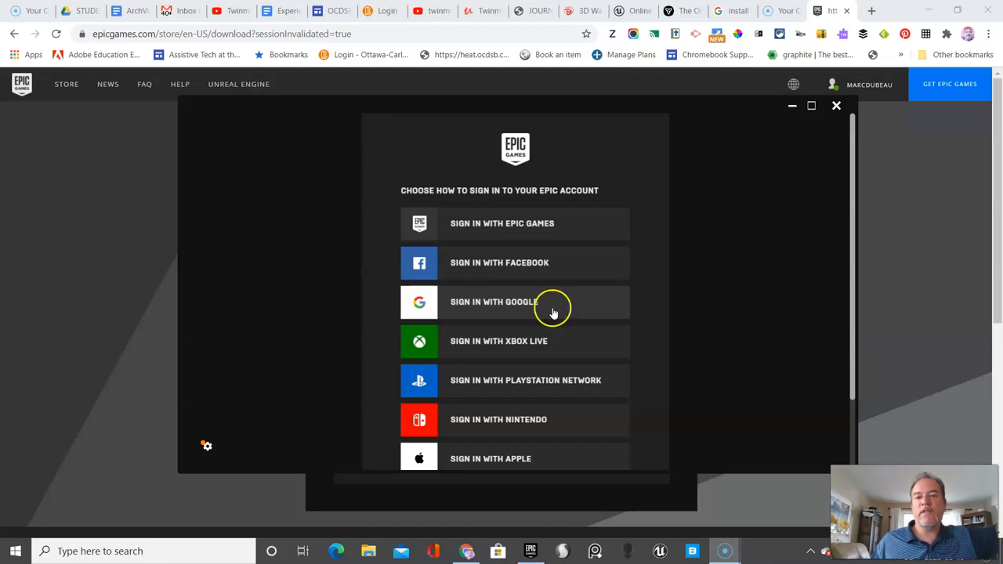
pyautogui.moveTo(509, 302)
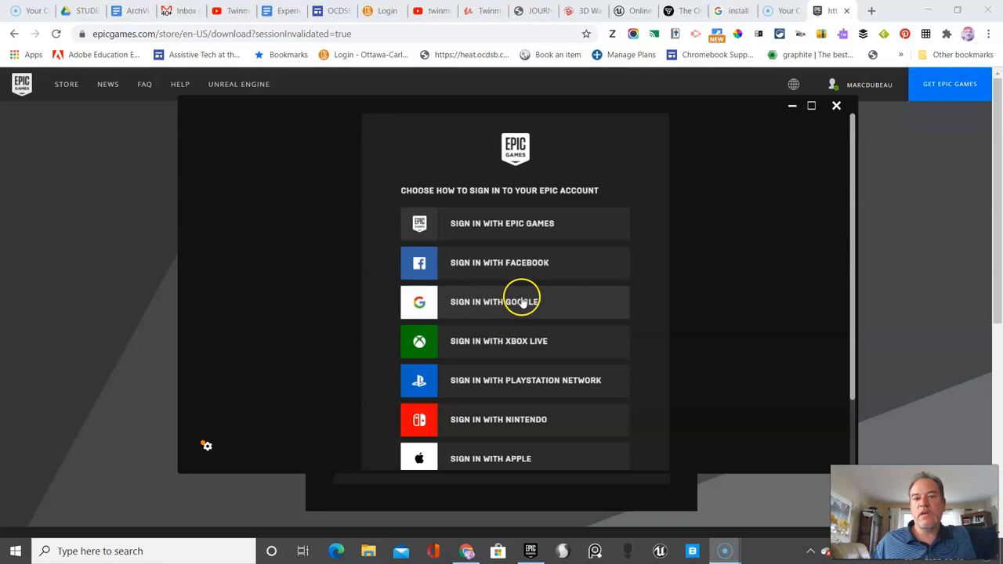
# Sign in to Epic with the first Google account and continue past Almost Done.
pyautogui.click(515, 302)
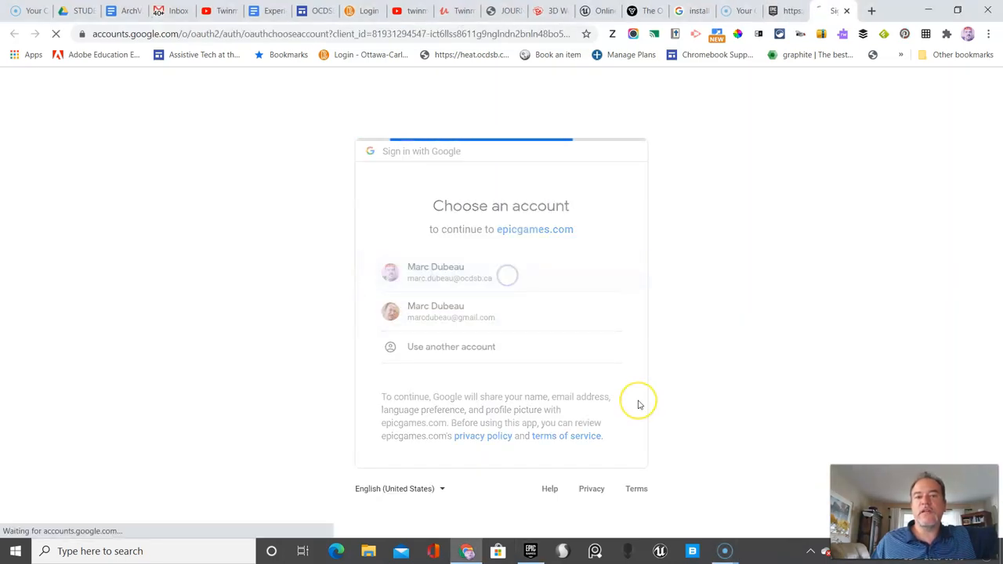
pyautogui.click(435, 272)
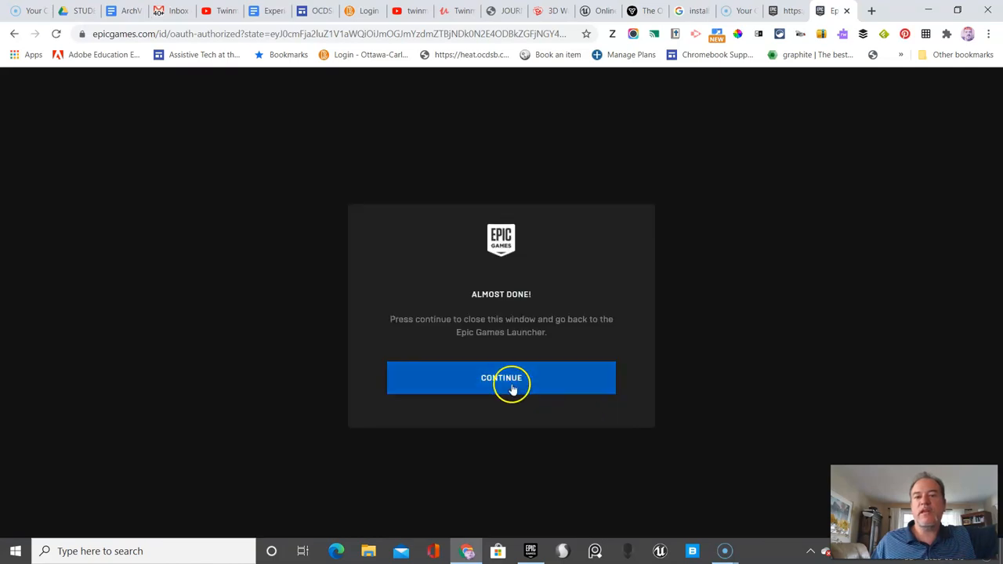
pyautogui.click(501, 377)
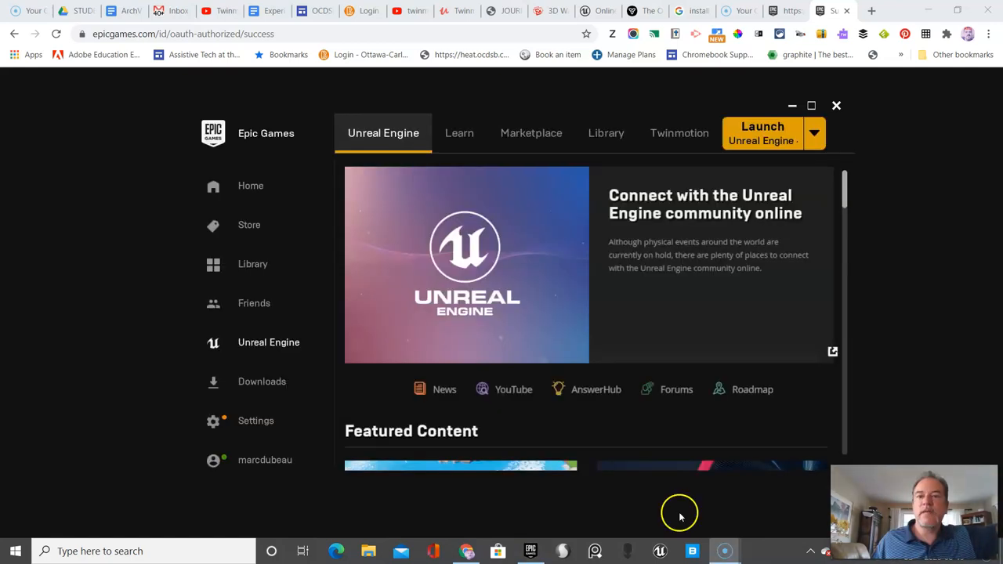
pyautogui.moveTo(596, 283)
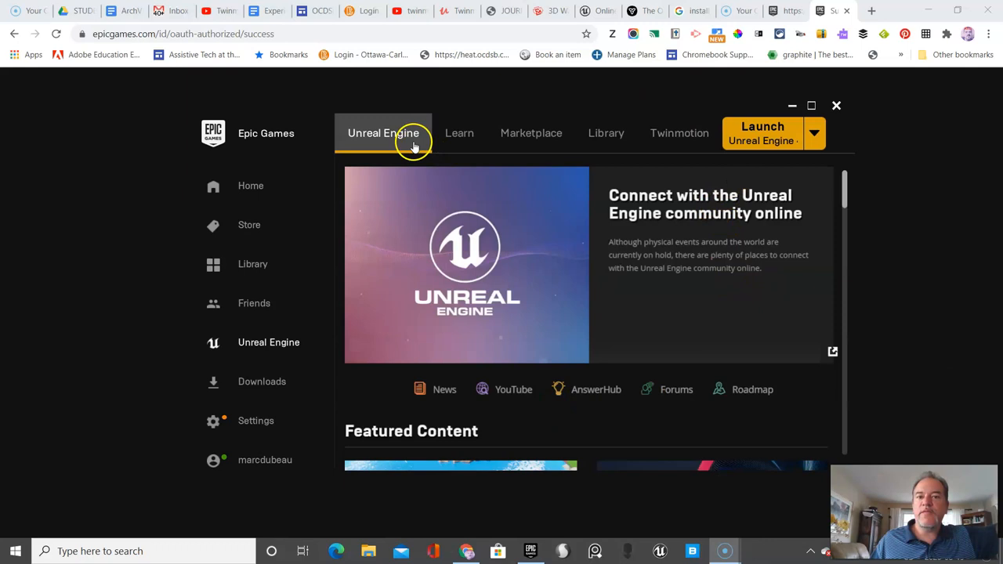
pyautogui.moveTo(413, 151)
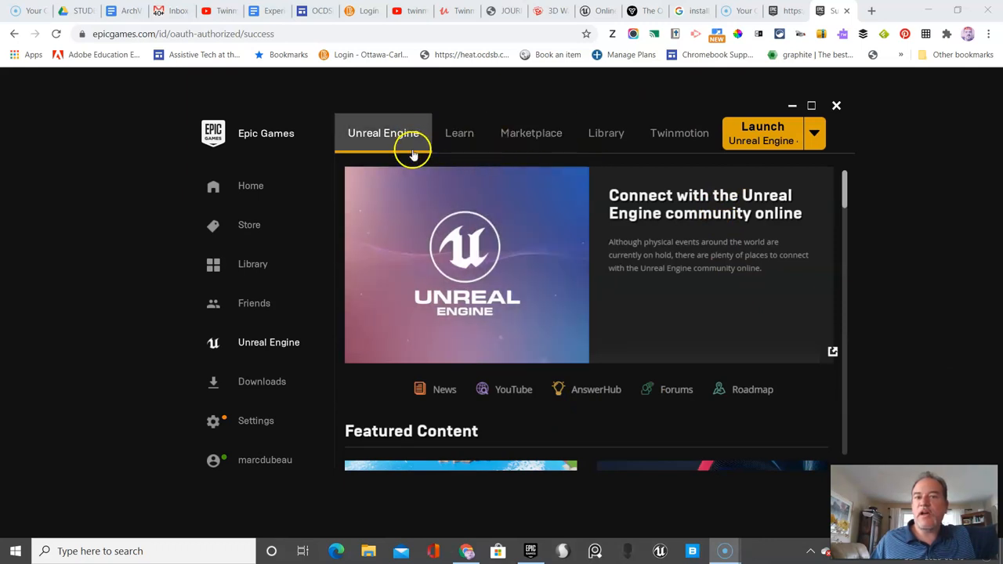
pyautogui.moveTo(407, 149)
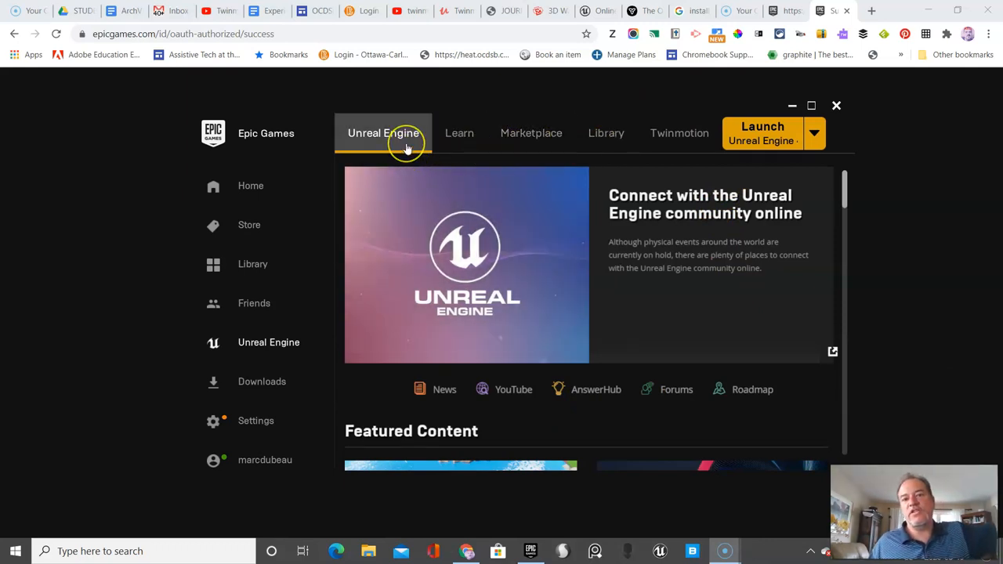
pyautogui.moveTo(679, 133)
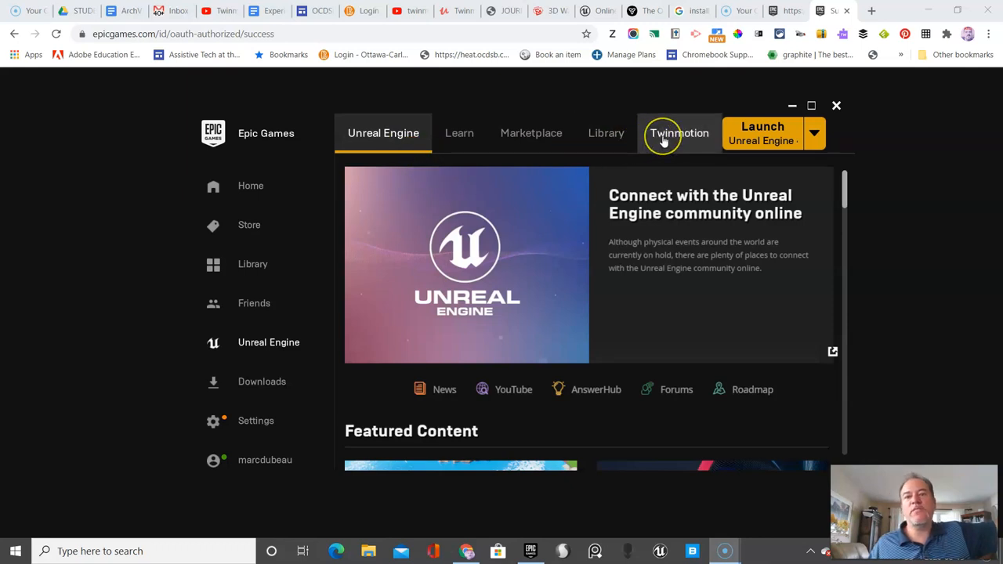
# Show the launcher's Twinmotion section offering Twinmotion EDU 2020.2.
pyautogui.click(678, 133)
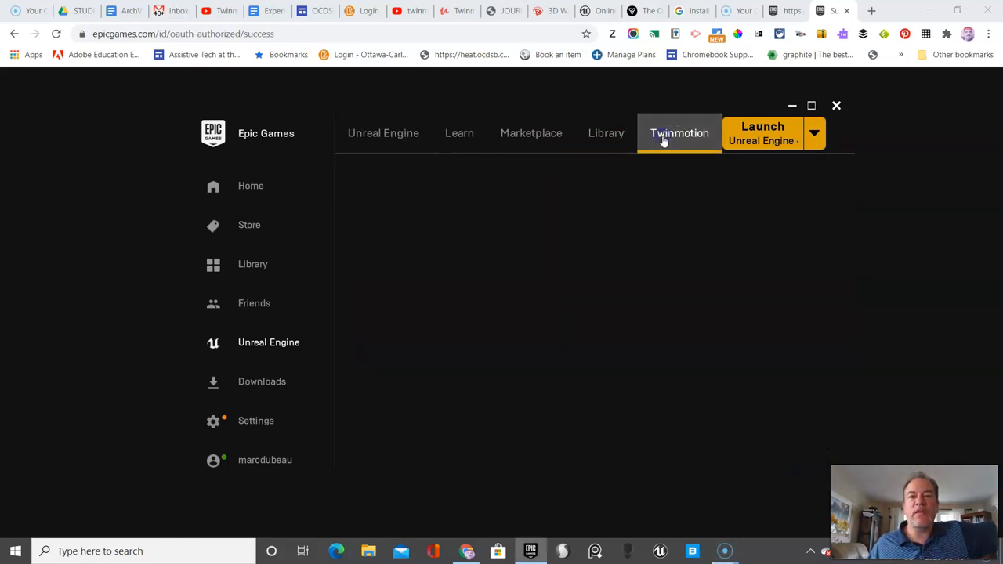
pyautogui.click(678, 133)
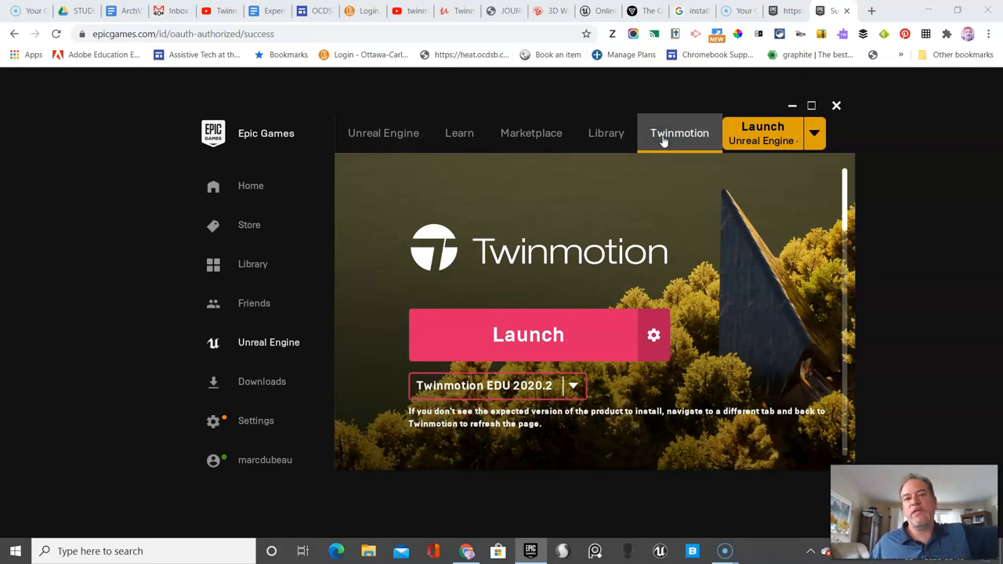
pyautogui.moveTo(679, 145)
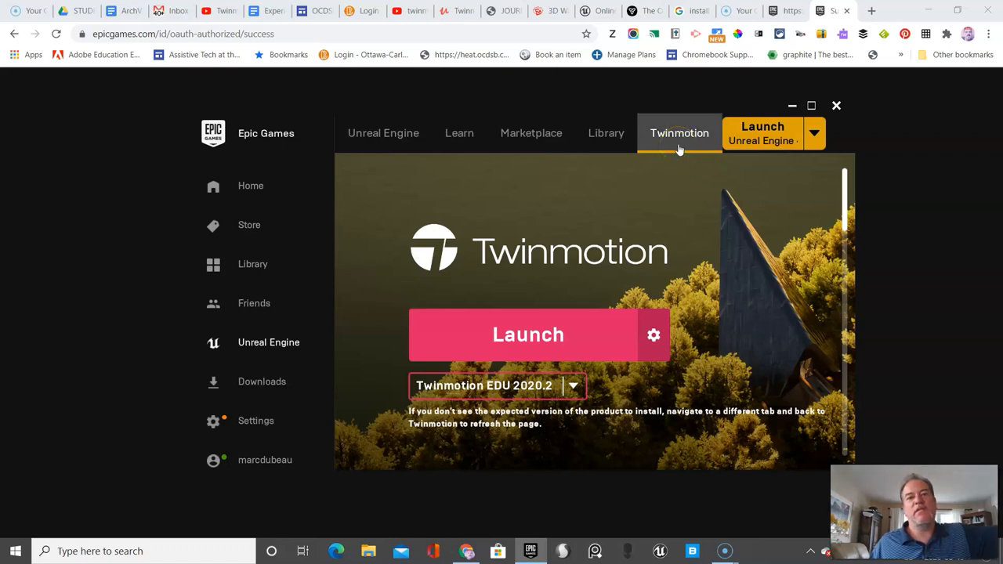
pyautogui.moveTo(383, 133)
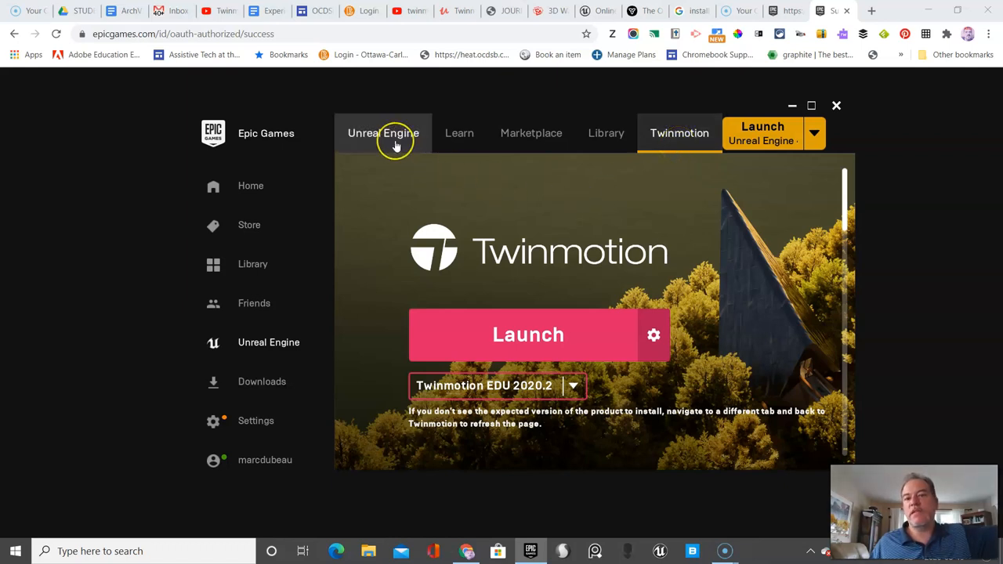
pyautogui.moveTo(383, 137)
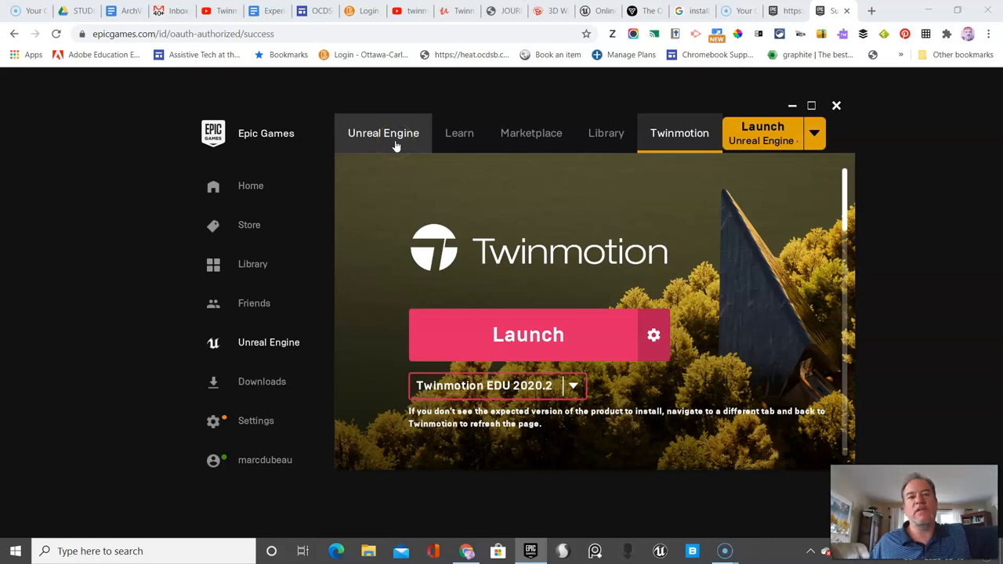
pyautogui.moveTo(679, 132)
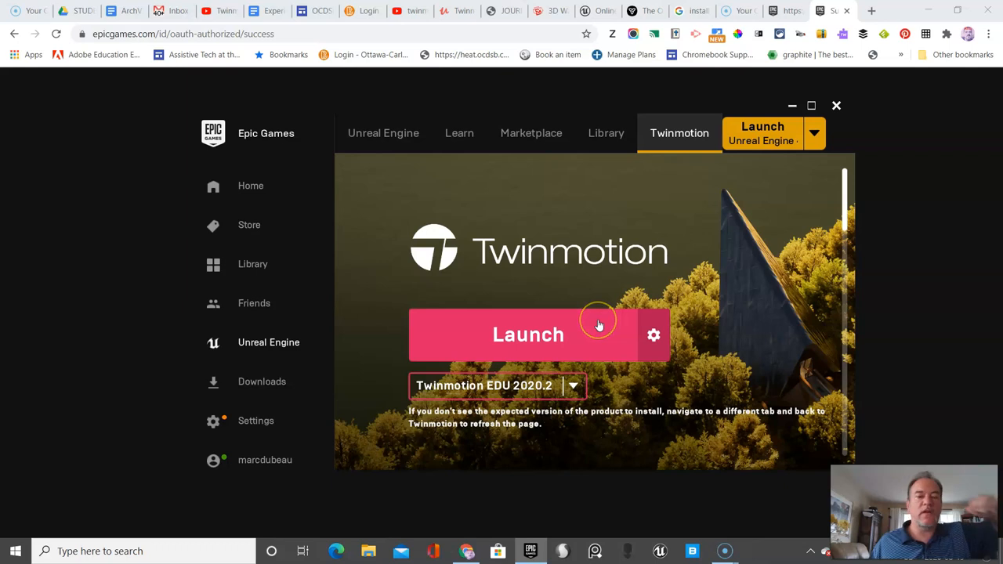
pyautogui.moveTo(598, 325)
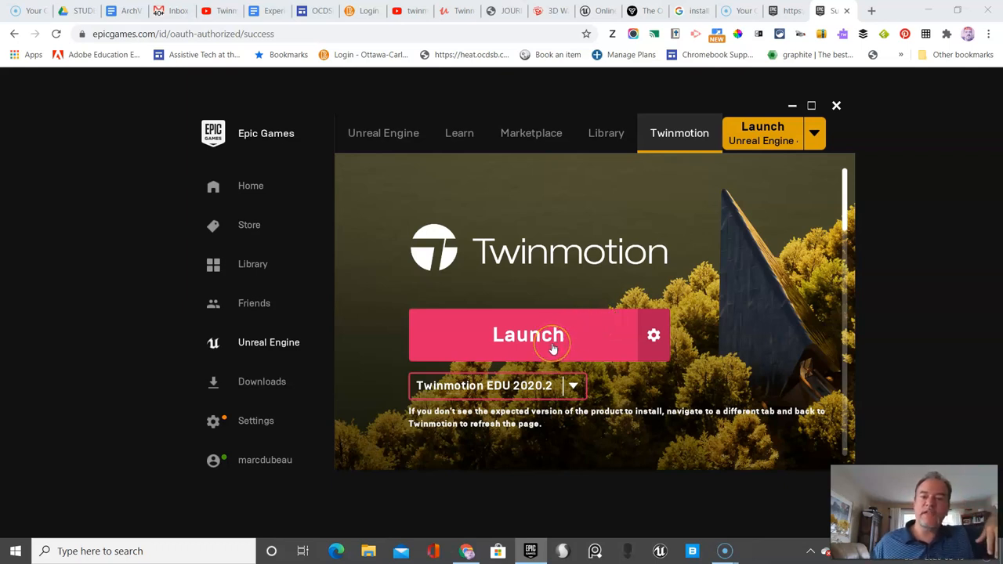
pyautogui.moveTo(548, 396)
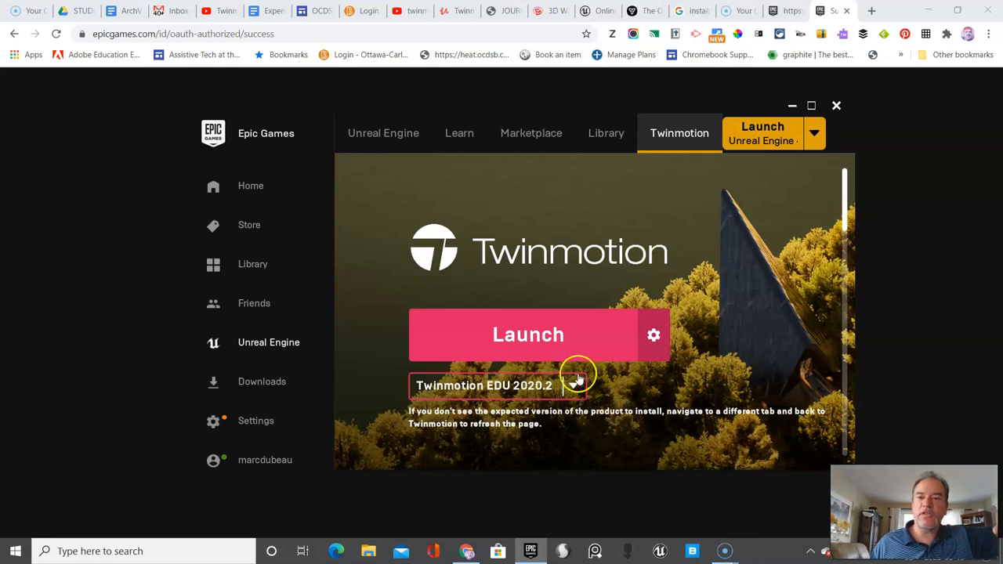
pyautogui.moveTo(901, 52)
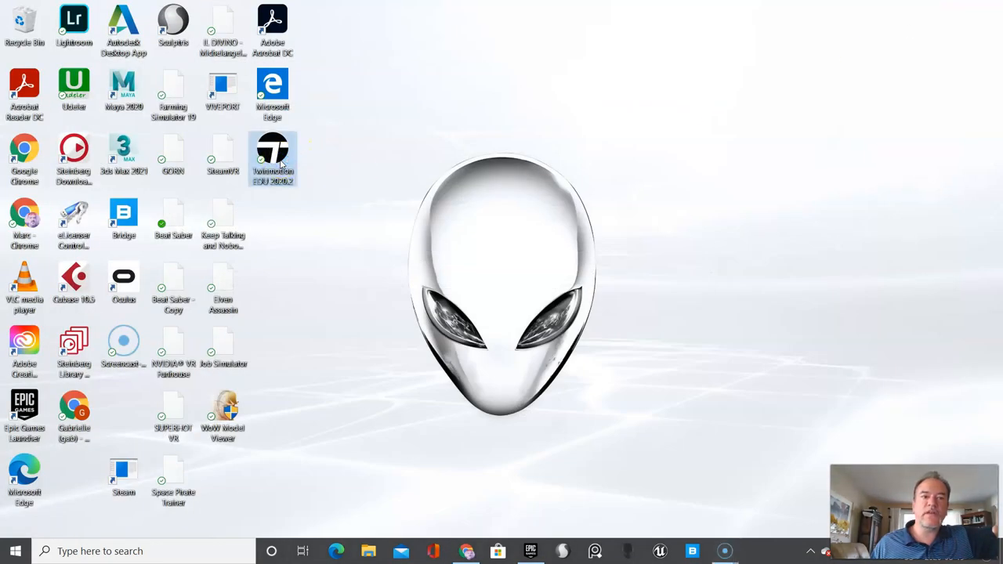
pyautogui.moveTo(273, 157)
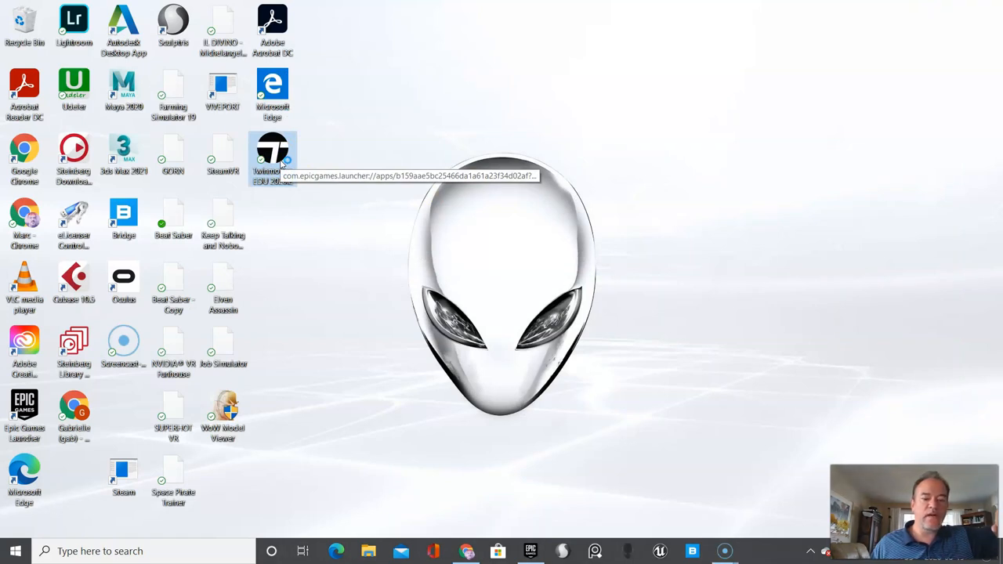
# Launch Twinmotion EDU 2020.2 from its desktop shortcut.
pyautogui.doubleClick(272, 148)
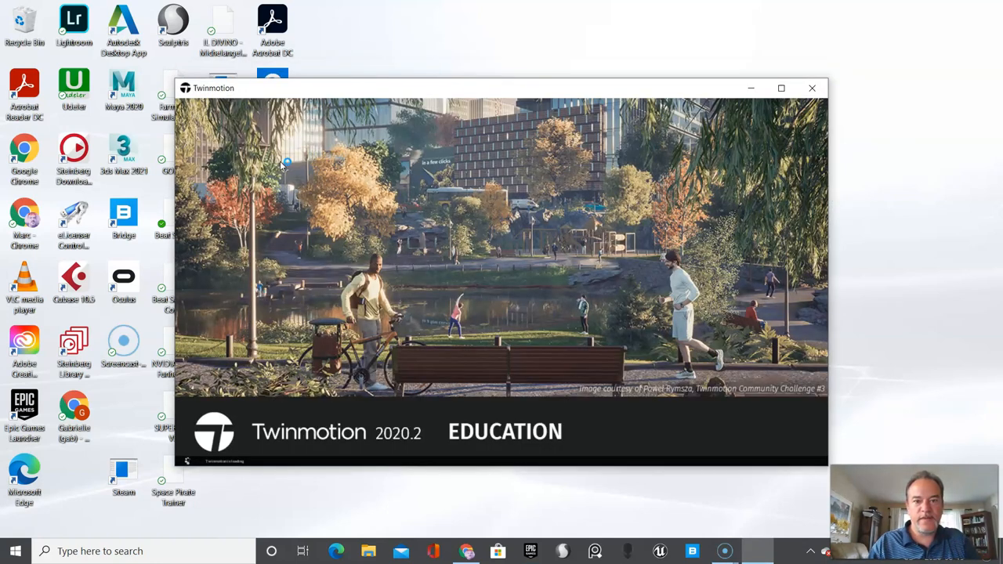
pyautogui.moveTo(408, 502)
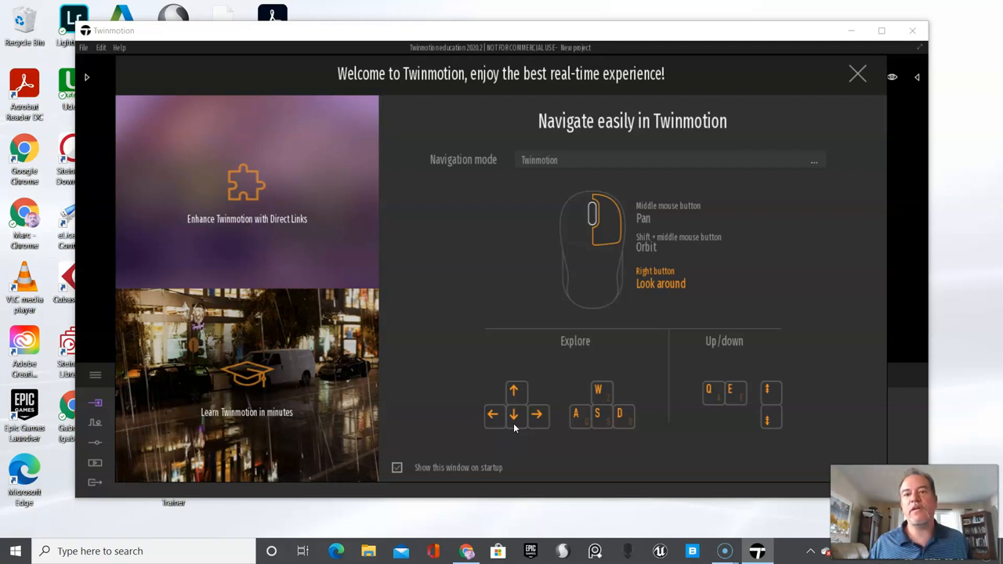
pyautogui.moveTo(748, 218)
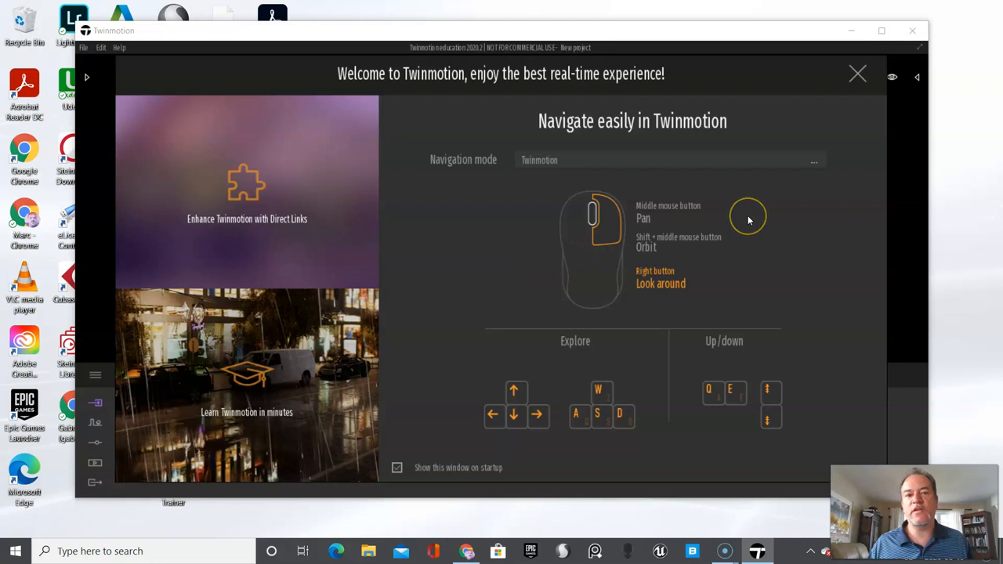
pyautogui.moveTo(552, 183)
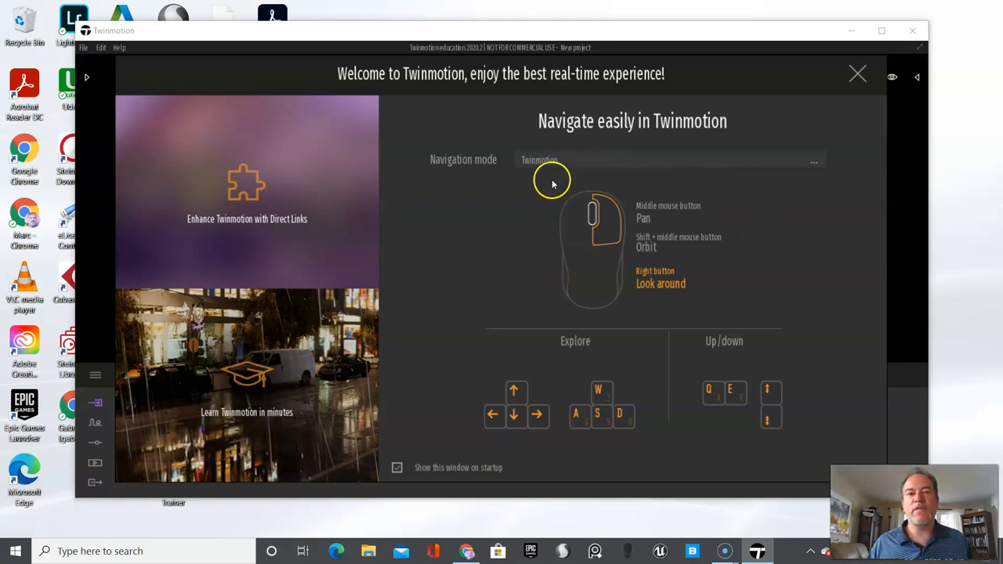
pyautogui.moveTo(639, 310)
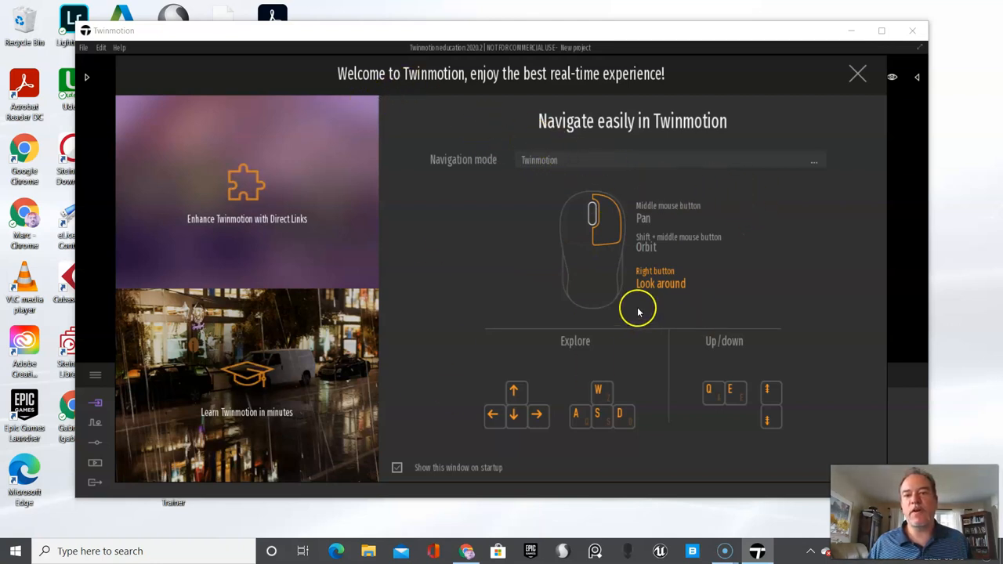
pyautogui.moveTo(703, 177)
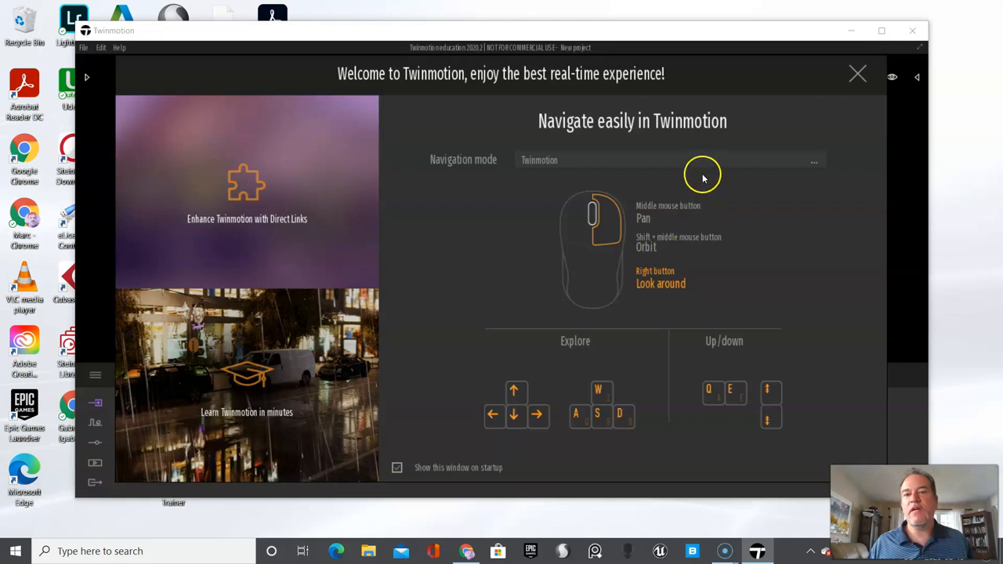
pyautogui.moveTo(810, 161)
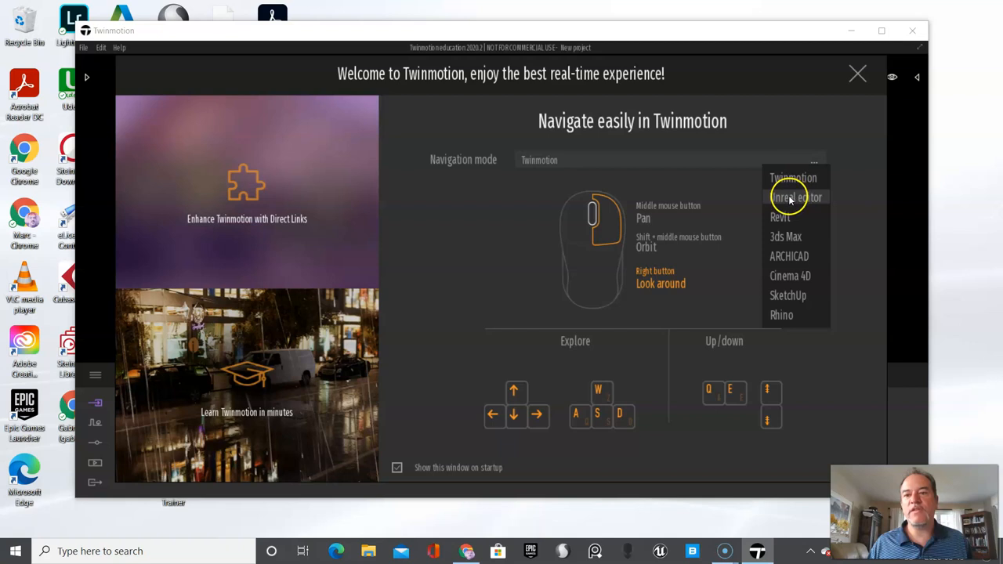
pyautogui.moveTo(781, 217)
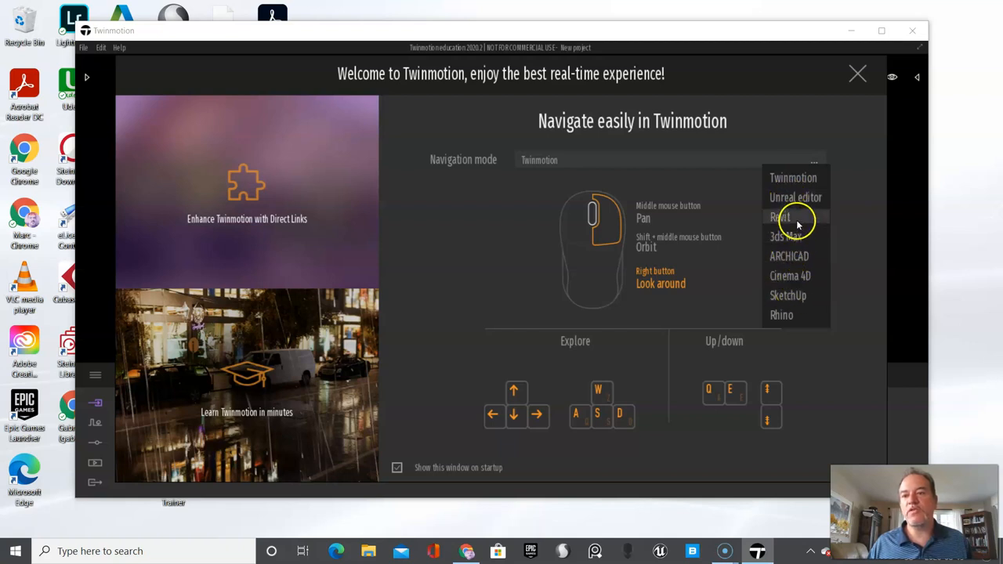
pyautogui.moveTo(794, 256)
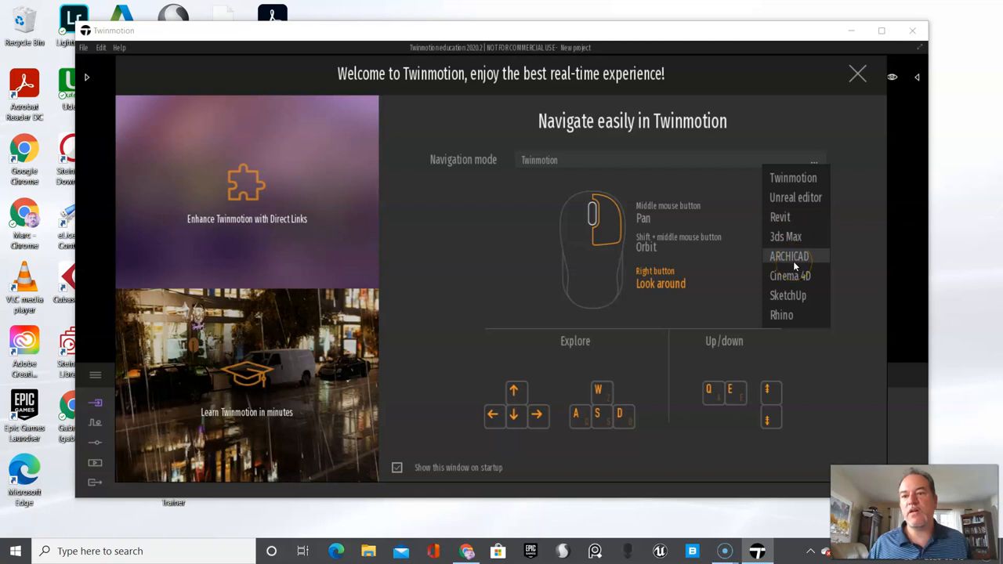
pyautogui.moveTo(790, 295)
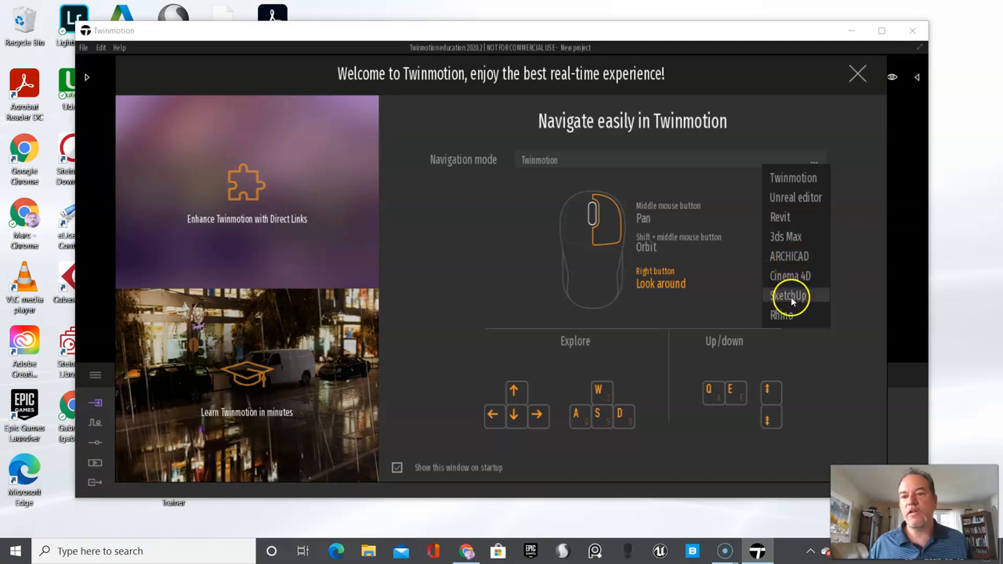
pyautogui.moveTo(814, 259)
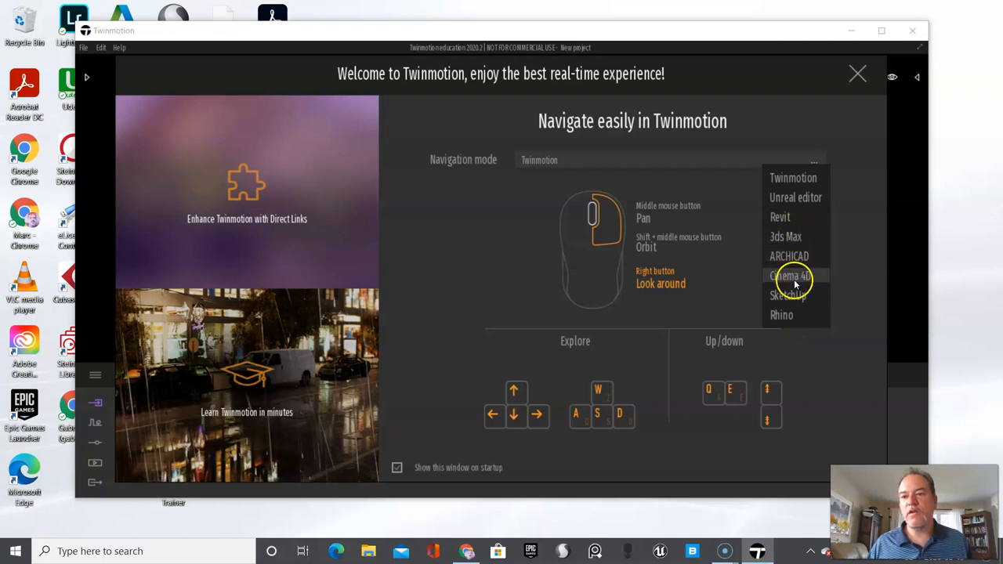
pyautogui.moveTo(789, 256)
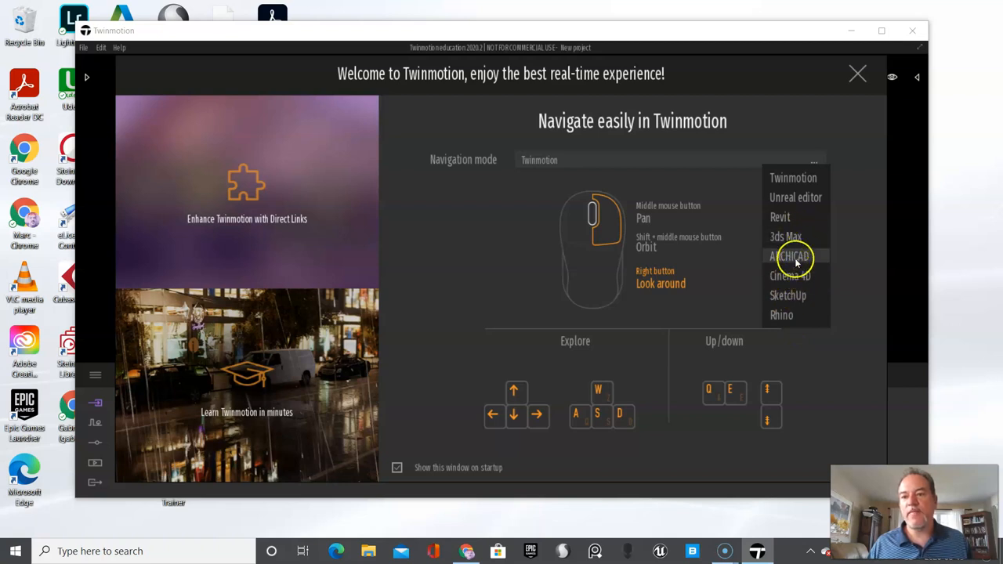
pyautogui.moveTo(799, 216)
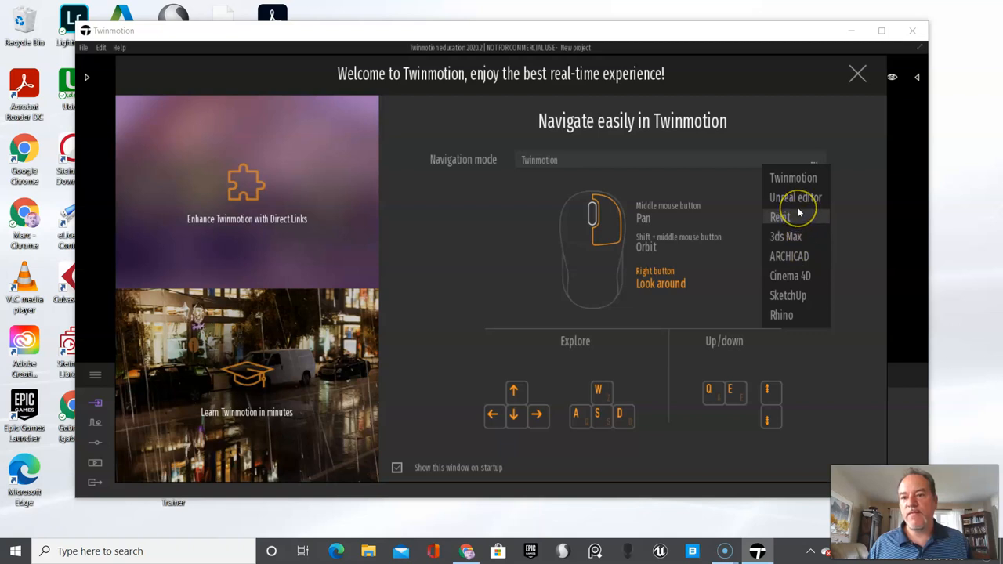
pyautogui.moveTo(876, 152)
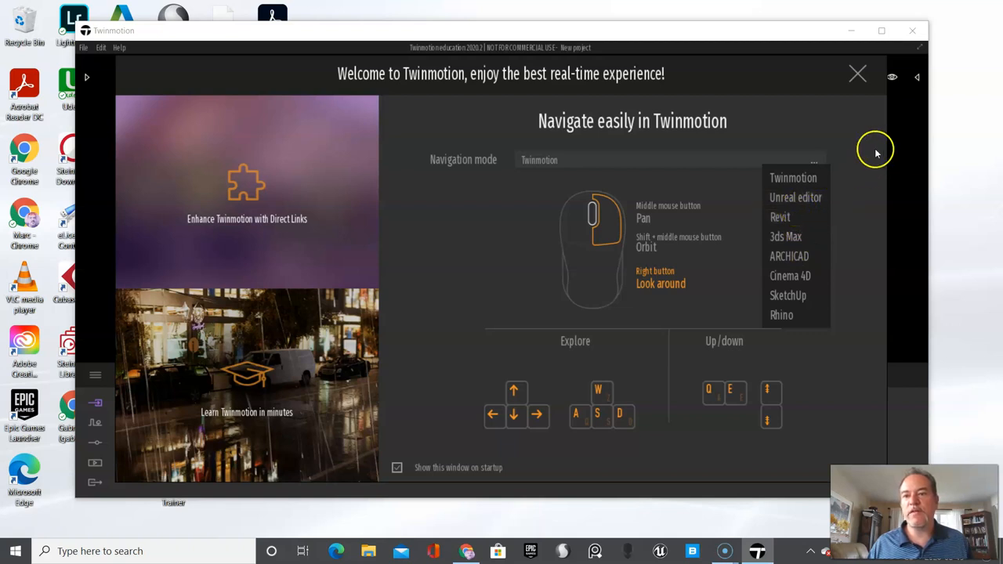
pyautogui.click(806, 139)
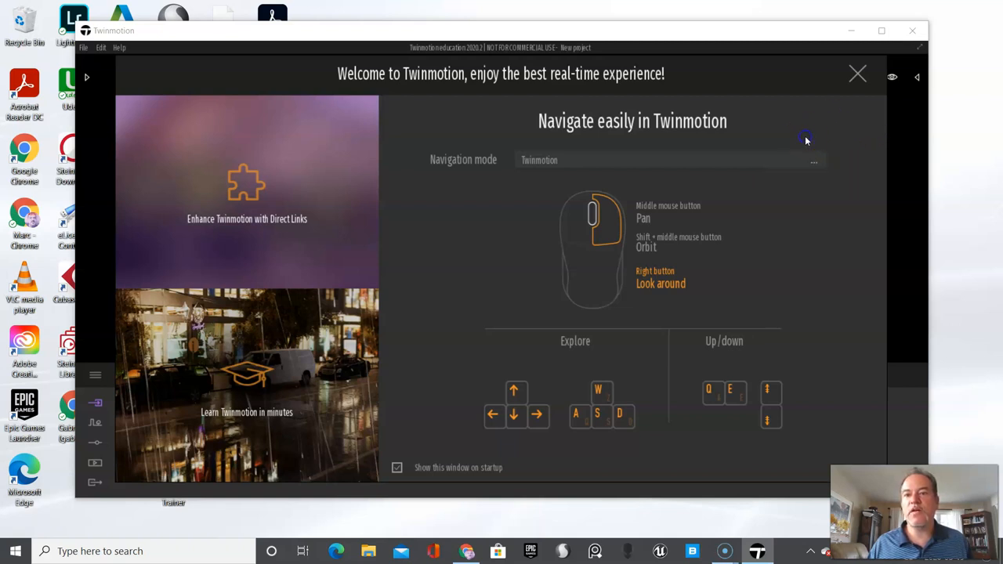
pyautogui.moveTo(619, 227)
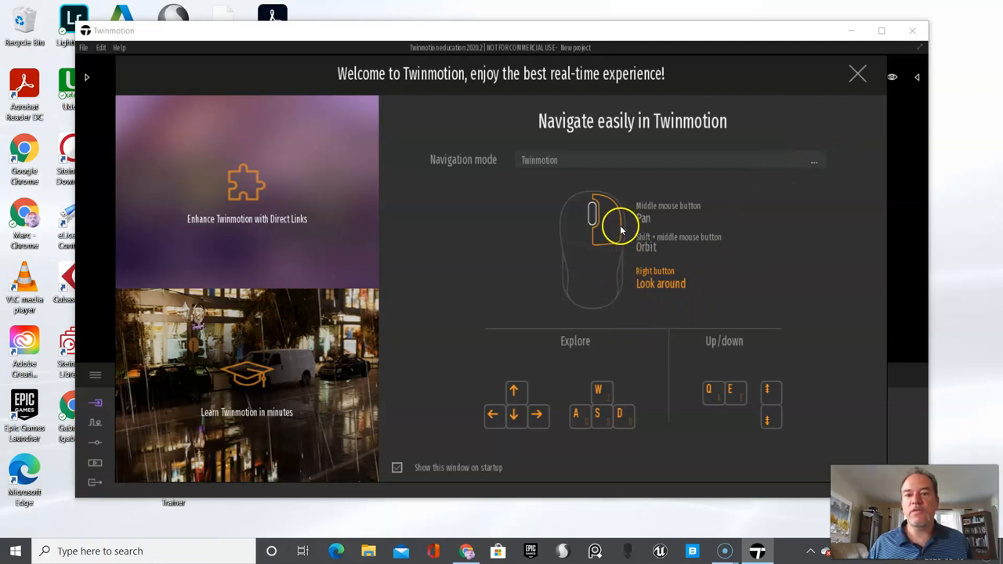
pyautogui.moveTo(610, 229)
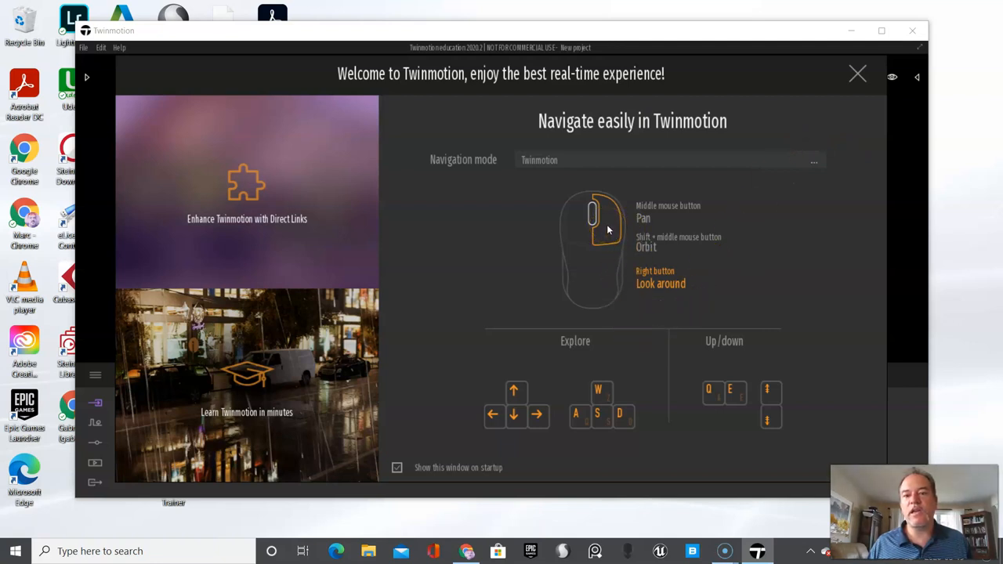
pyautogui.moveTo(591, 405)
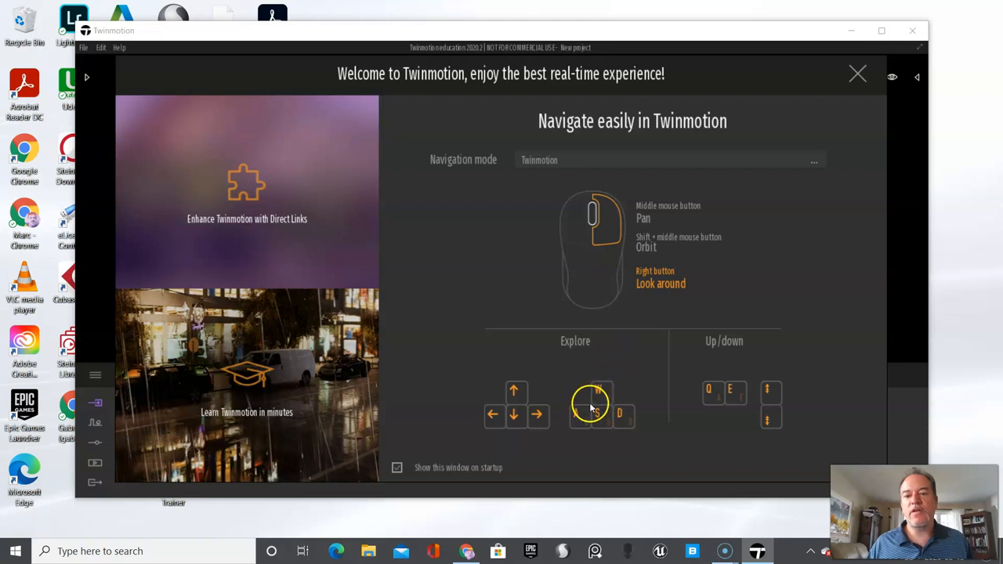
pyautogui.moveTo(692, 398)
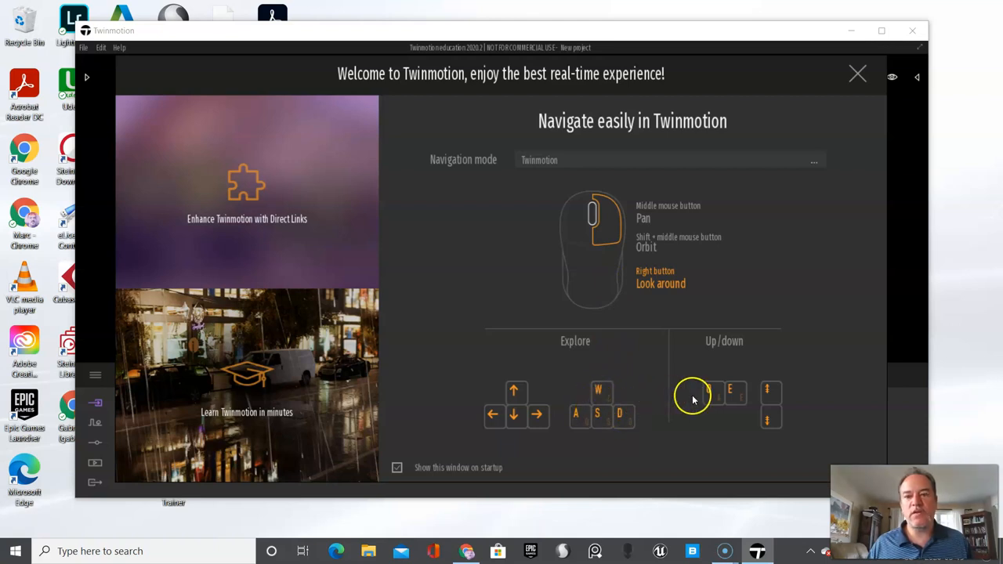
pyautogui.moveTo(596, 413)
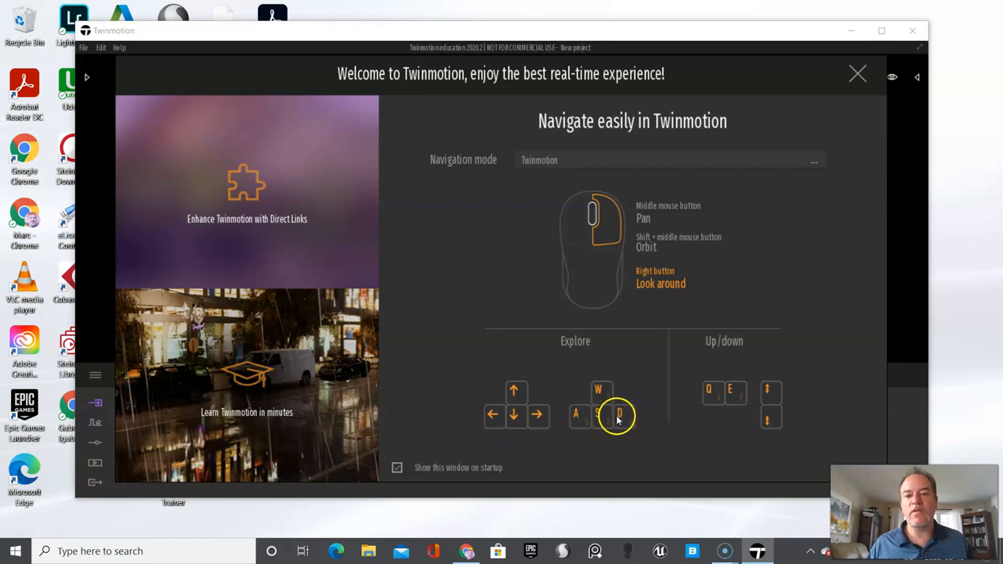
pyautogui.moveTo(514, 416)
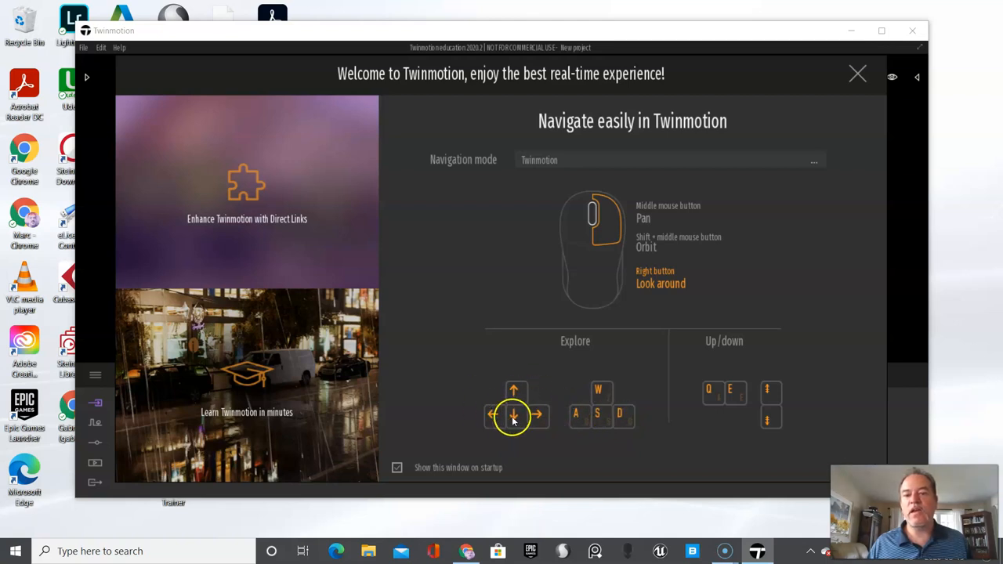
pyautogui.moveTo(853, 77)
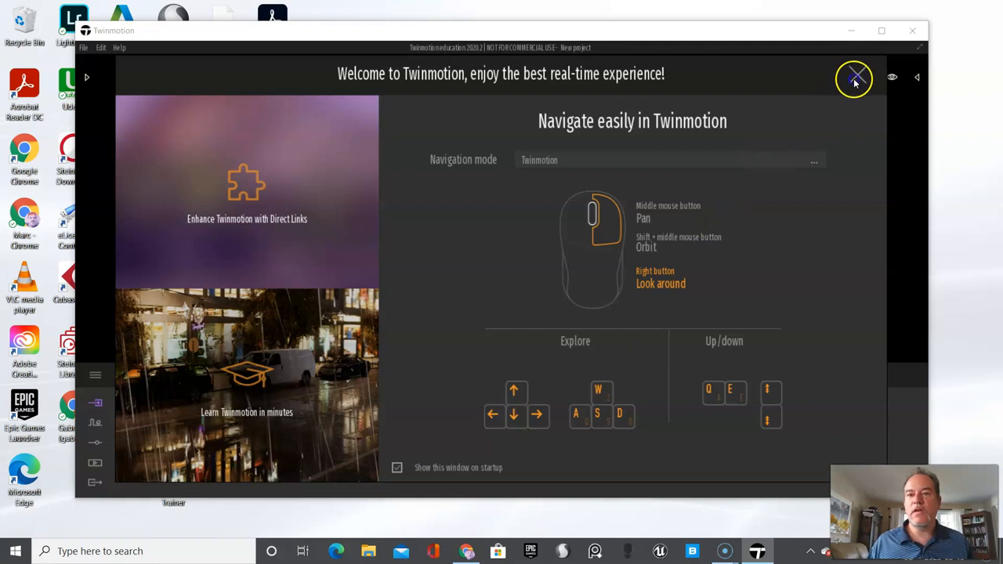
# Close the welcome window, browse the File and Edit menus, then open Edit > Preferences.
pyautogui.click(854, 78)
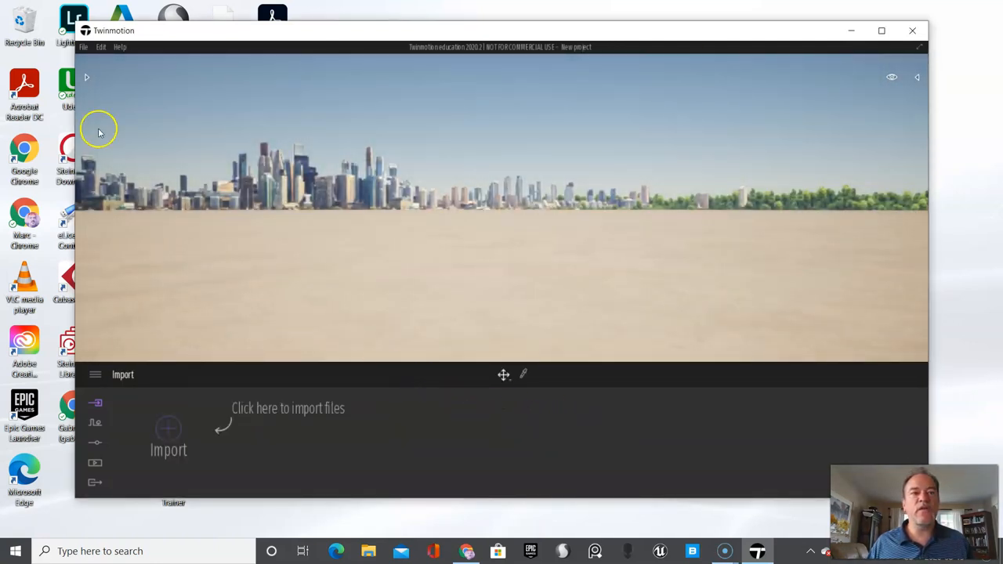
pyautogui.click(83, 47)
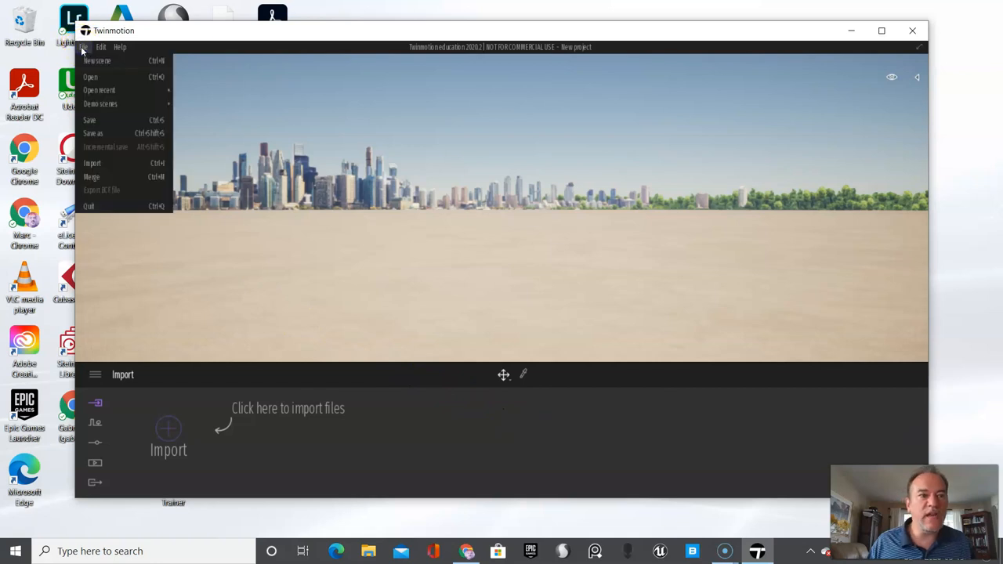
pyautogui.click(101, 47)
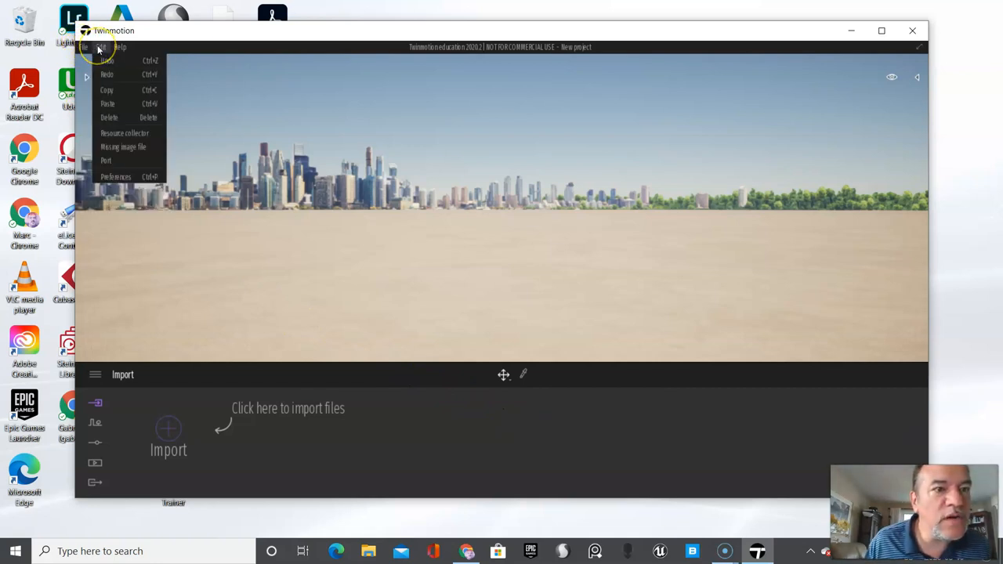
pyautogui.click(86, 46)
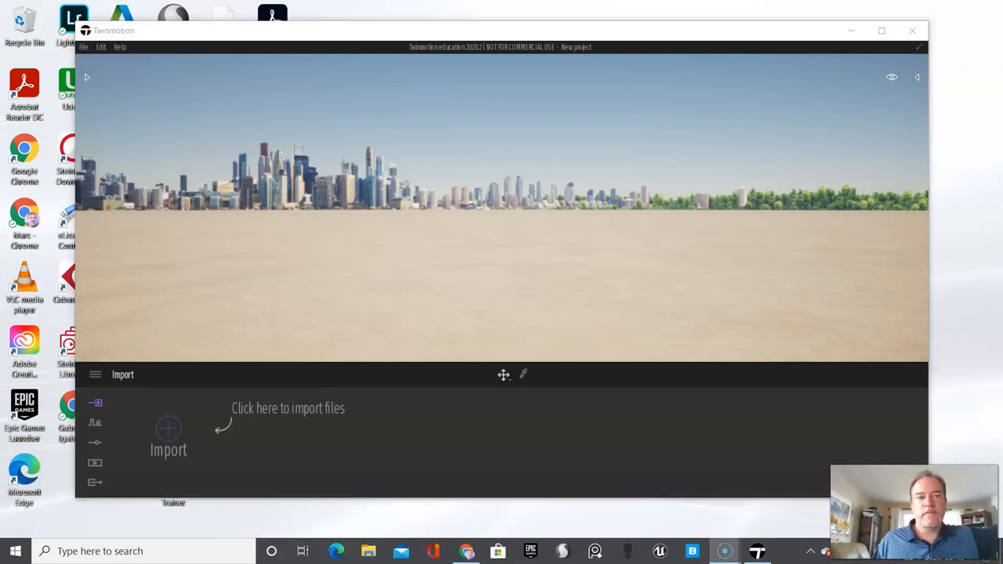
pyautogui.moveTo(93, 47)
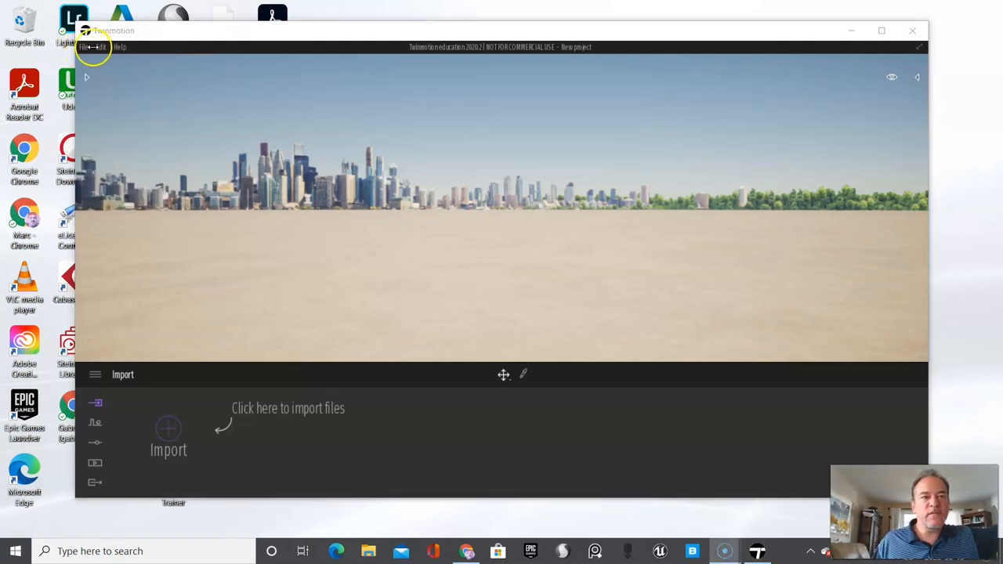
pyautogui.click(100, 47)
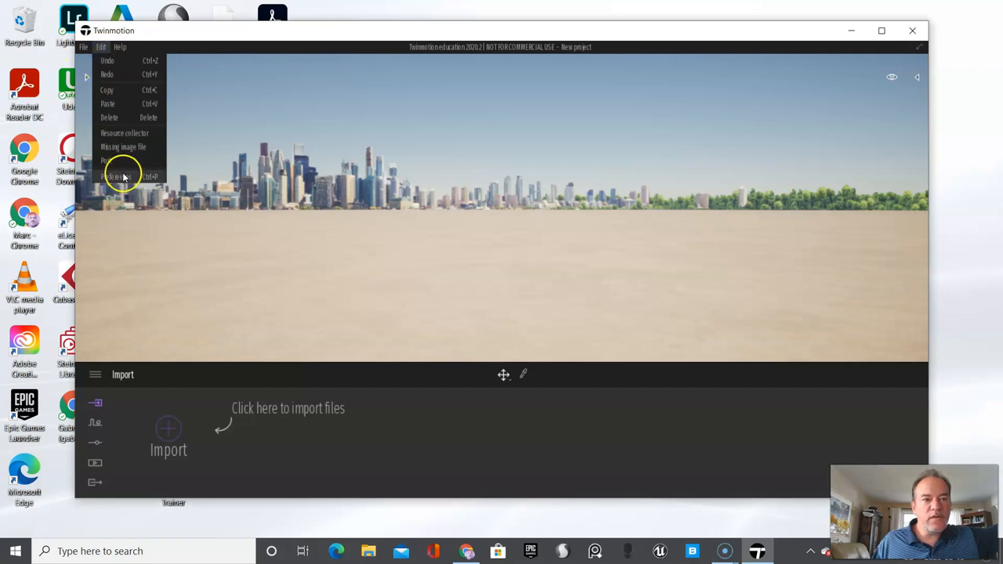
pyautogui.click(123, 173)
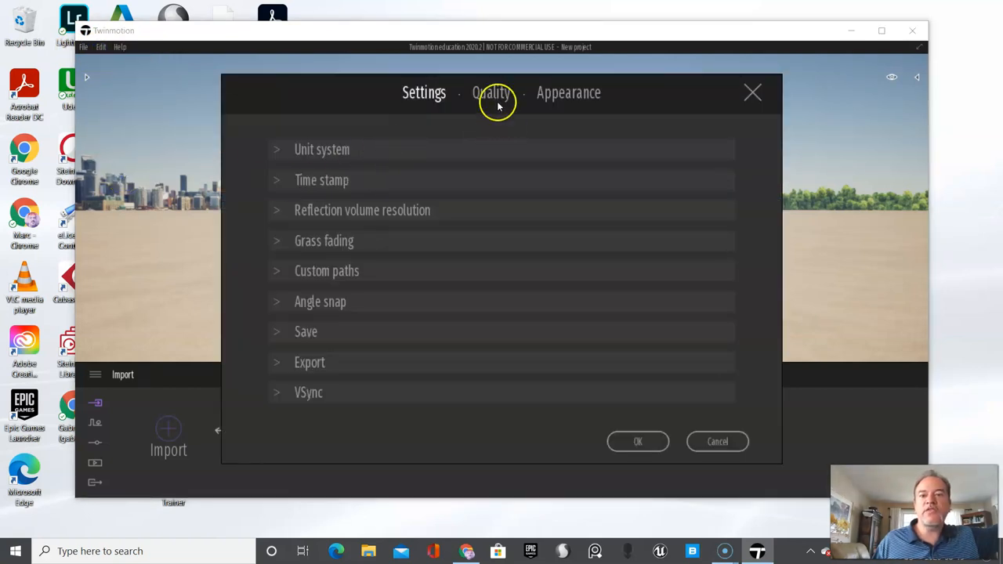
# On the Quality tab, switch the quality preset from Ultra to Medium.
pyautogui.click(491, 92)
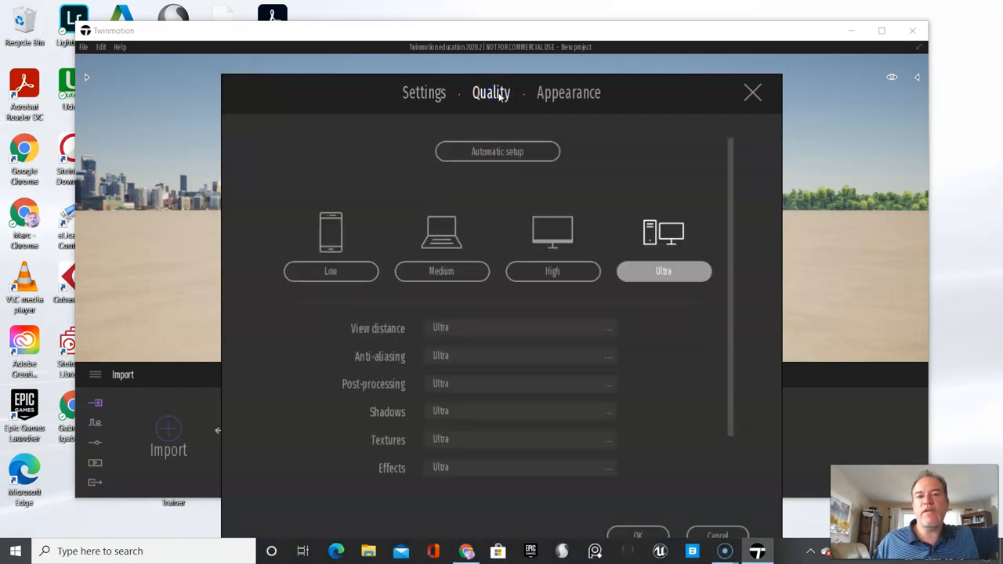
pyautogui.moveTo(491, 92)
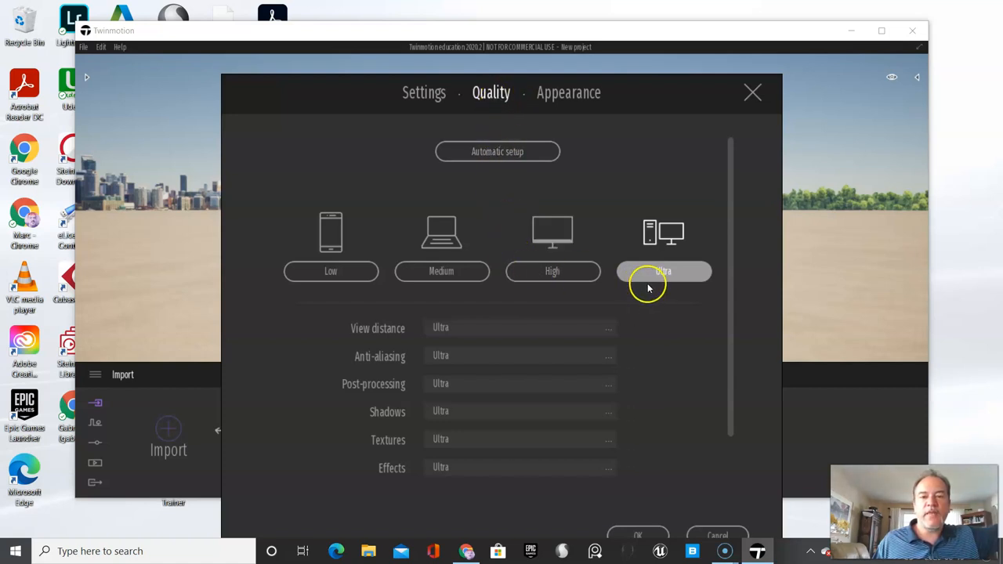
pyautogui.moveTo(553, 271)
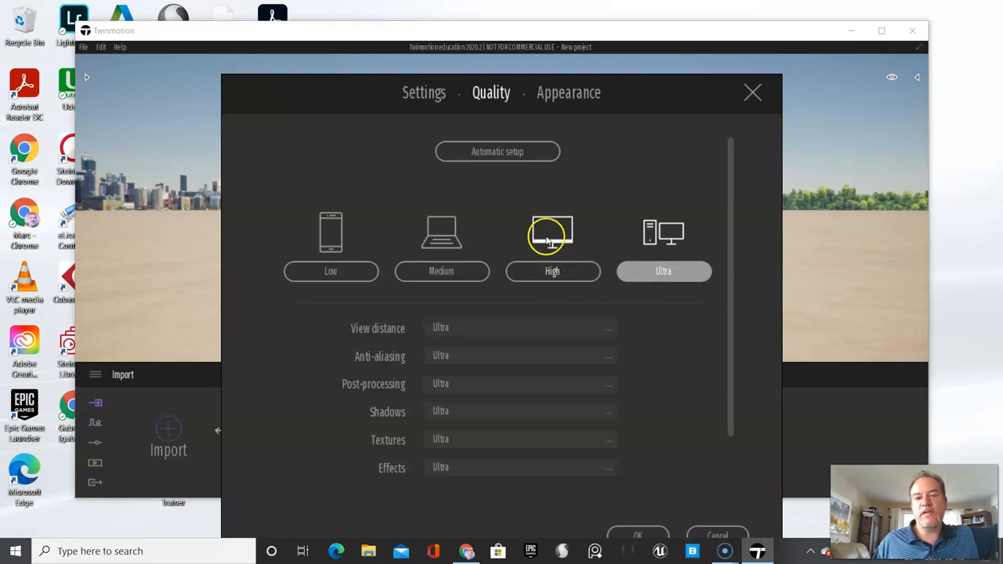
pyautogui.click(441, 271)
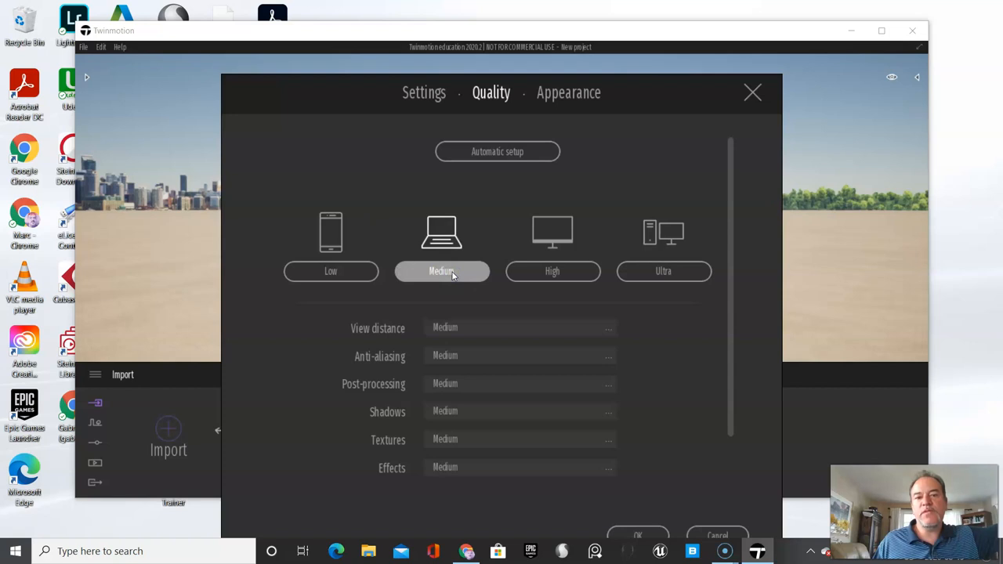
pyautogui.moveTo(463, 304)
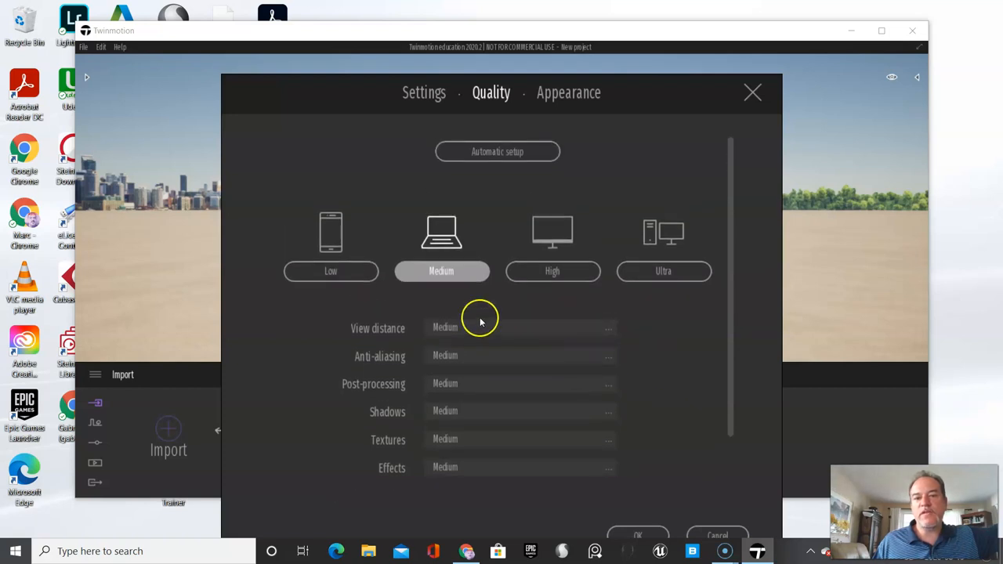
pyautogui.moveTo(454, 285)
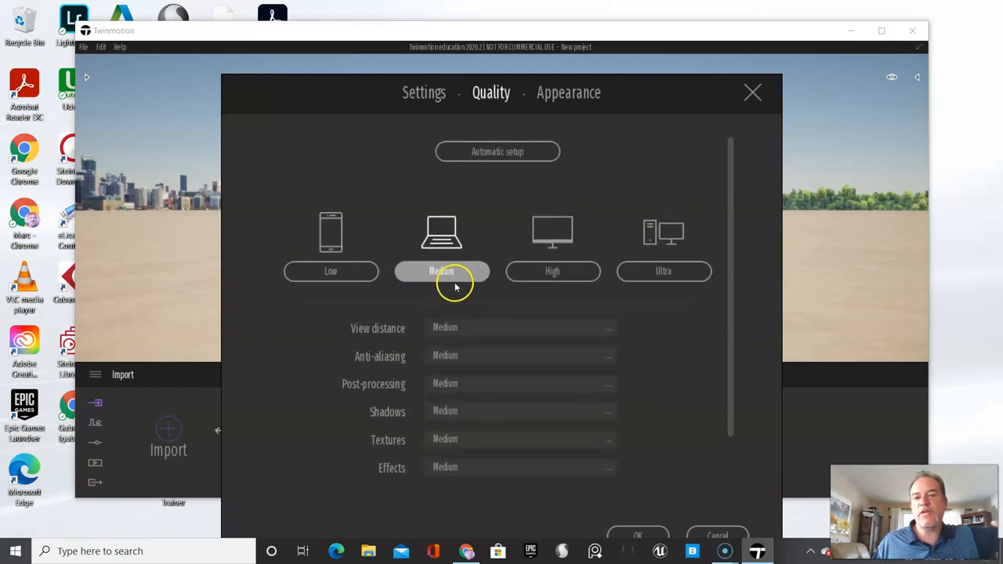
pyautogui.moveTo(469, 291)
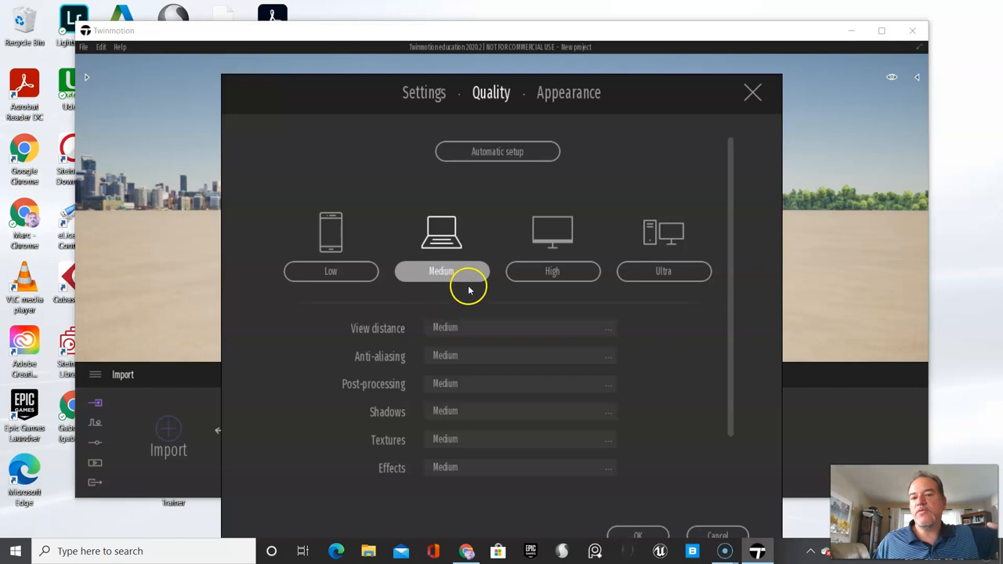
pyautogui.moveTo(553, 271)
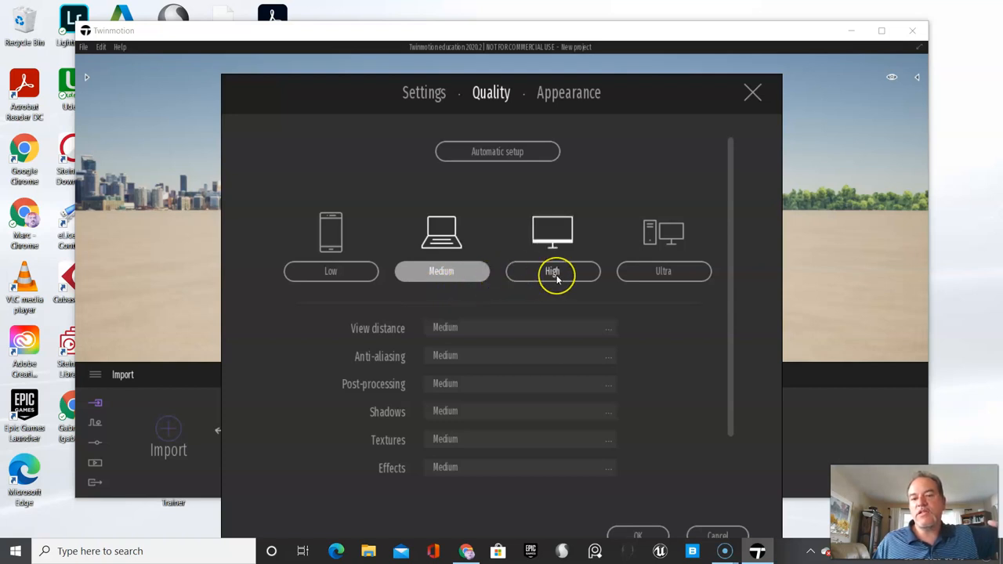
pyautogui.moveTo(553, 278)
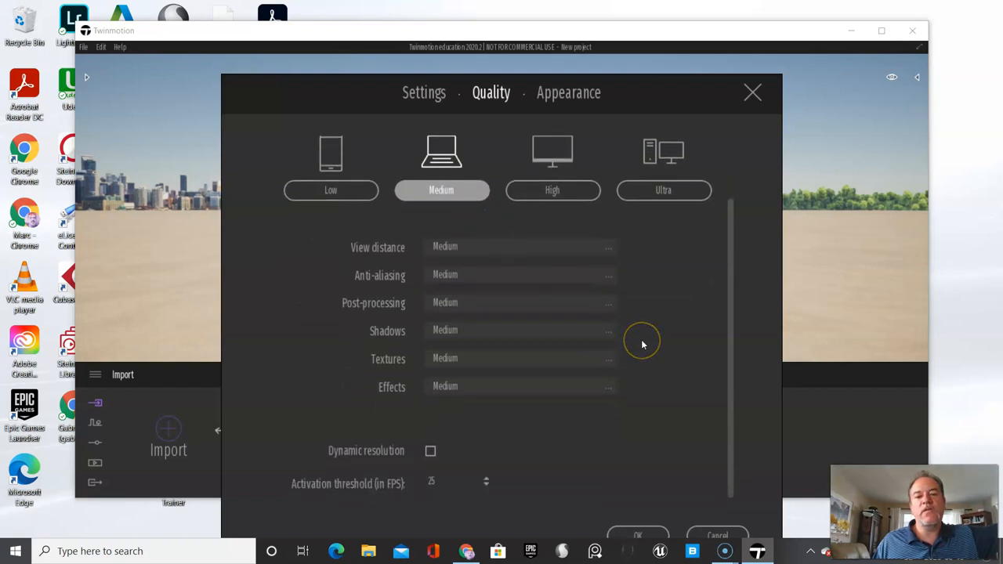
pyautogui.moveTo(480, 421)
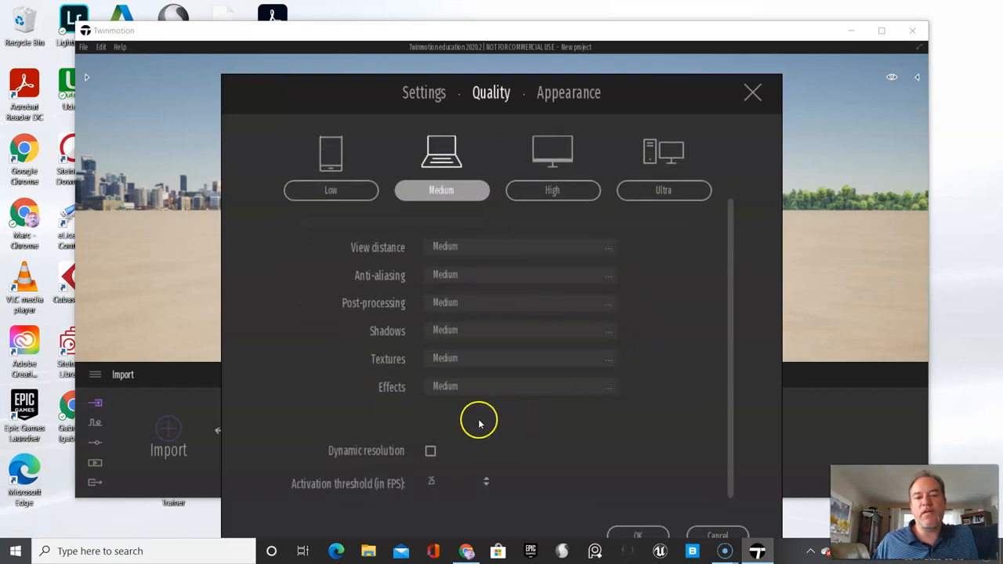
# Enable Dynamic resolution, choose the High quality preset, and confirm Preferences with OK.
pyautogui.click(430, 450)
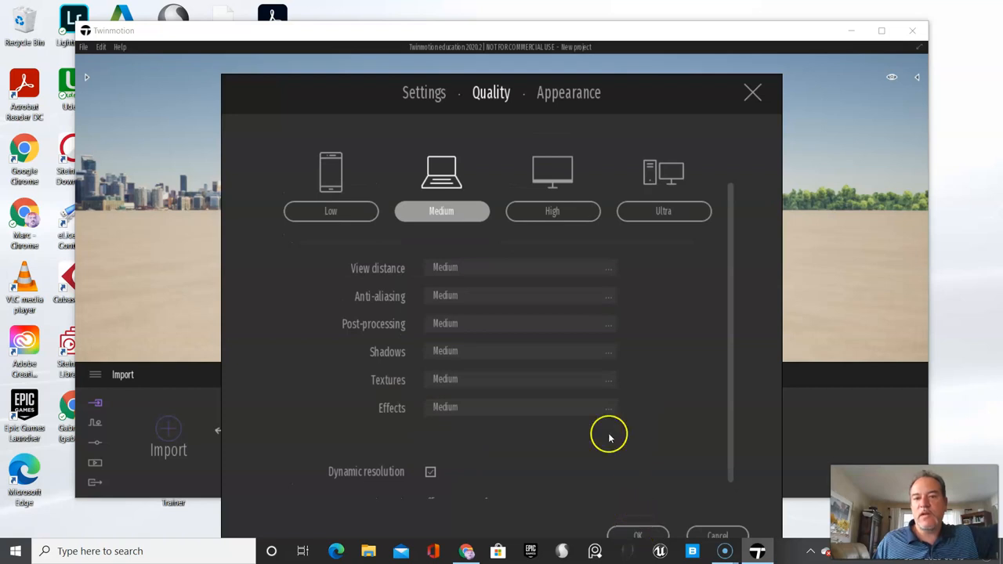
pyautogui.click(552, 211)
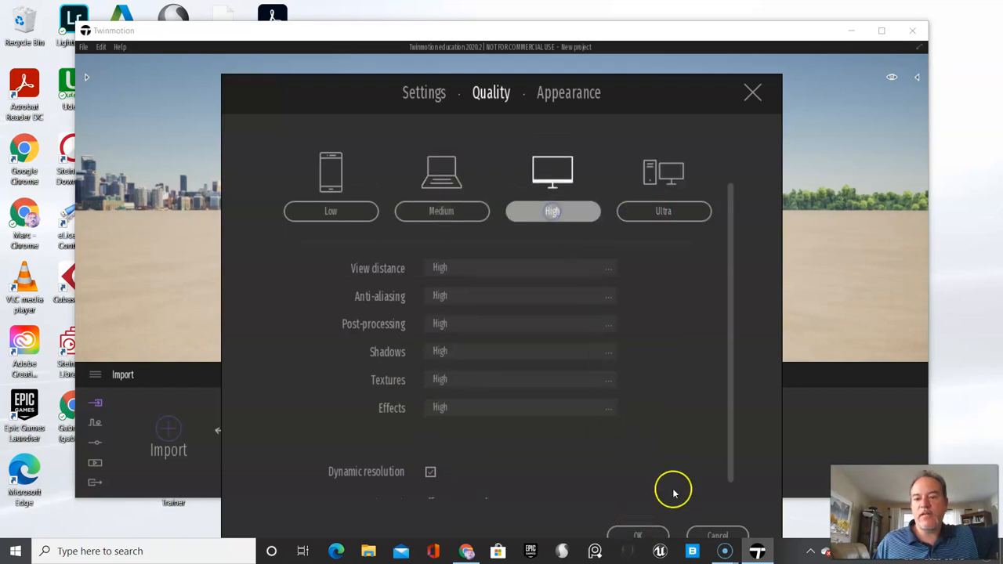
pyautogui.click(638, 535)
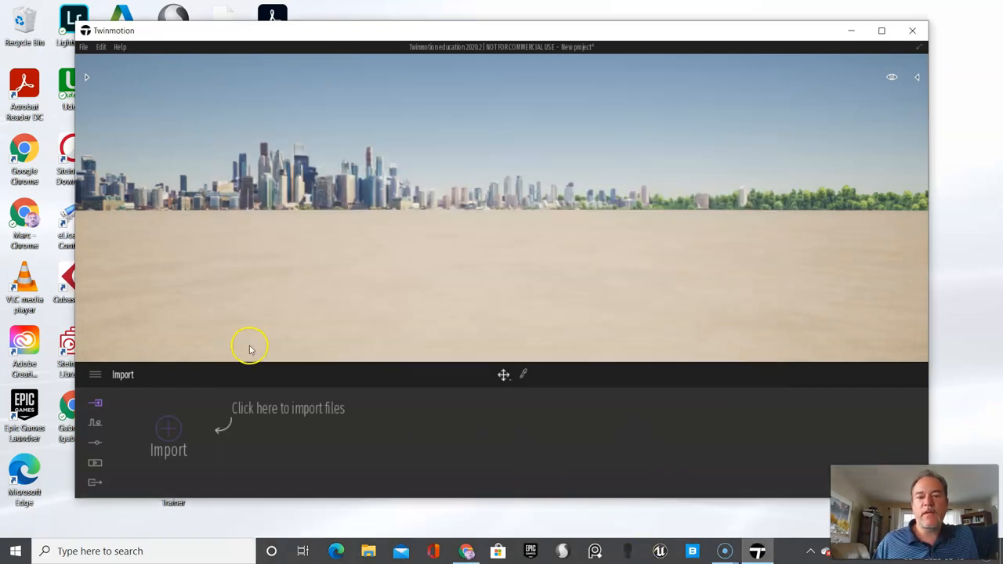